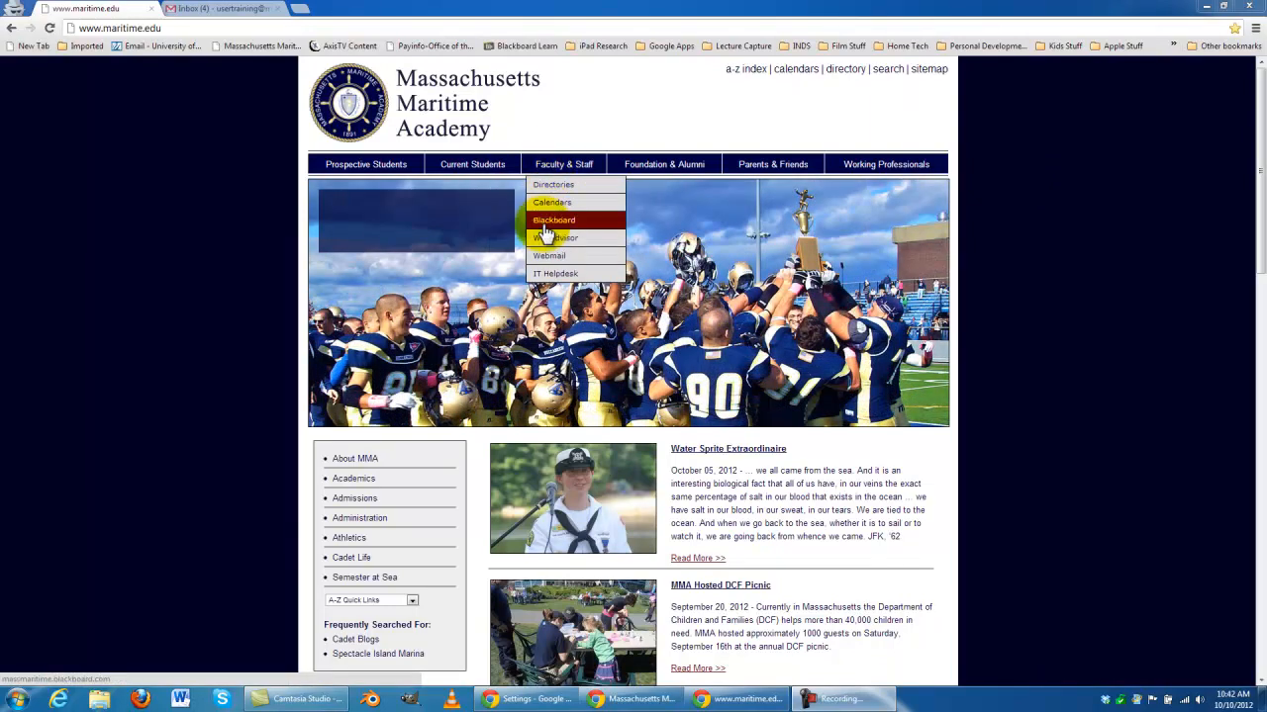
# - Follow the IT Helpdesk link from maritime.edu's Faculty & Staff menu
pyautogui.click(555, 273)
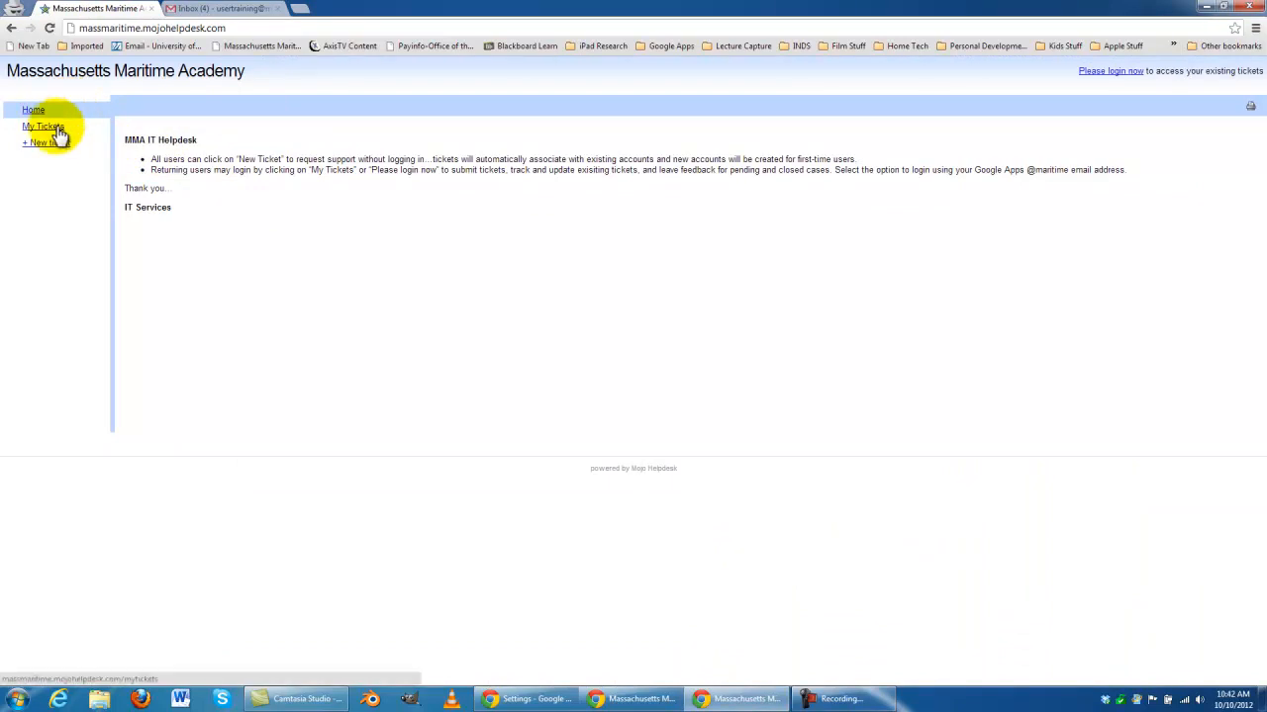
pyautogui.moveTo(65, 158)
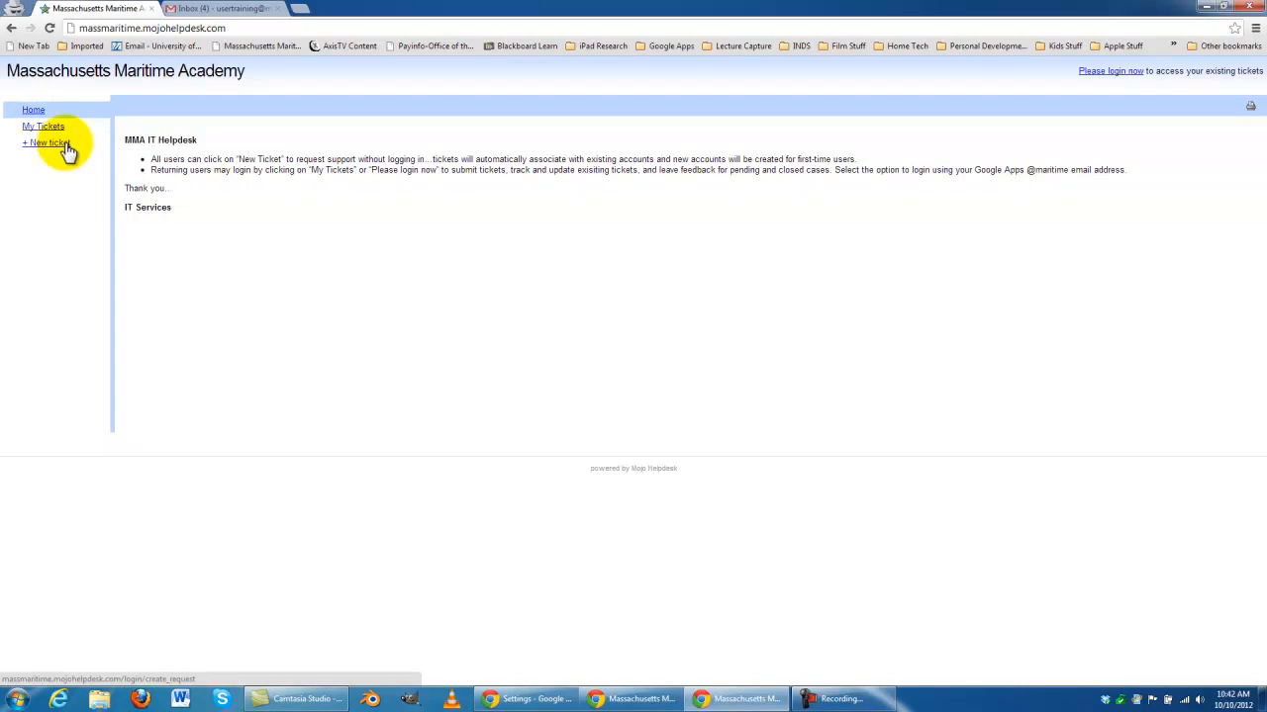
pyautogui.click(45, 142)
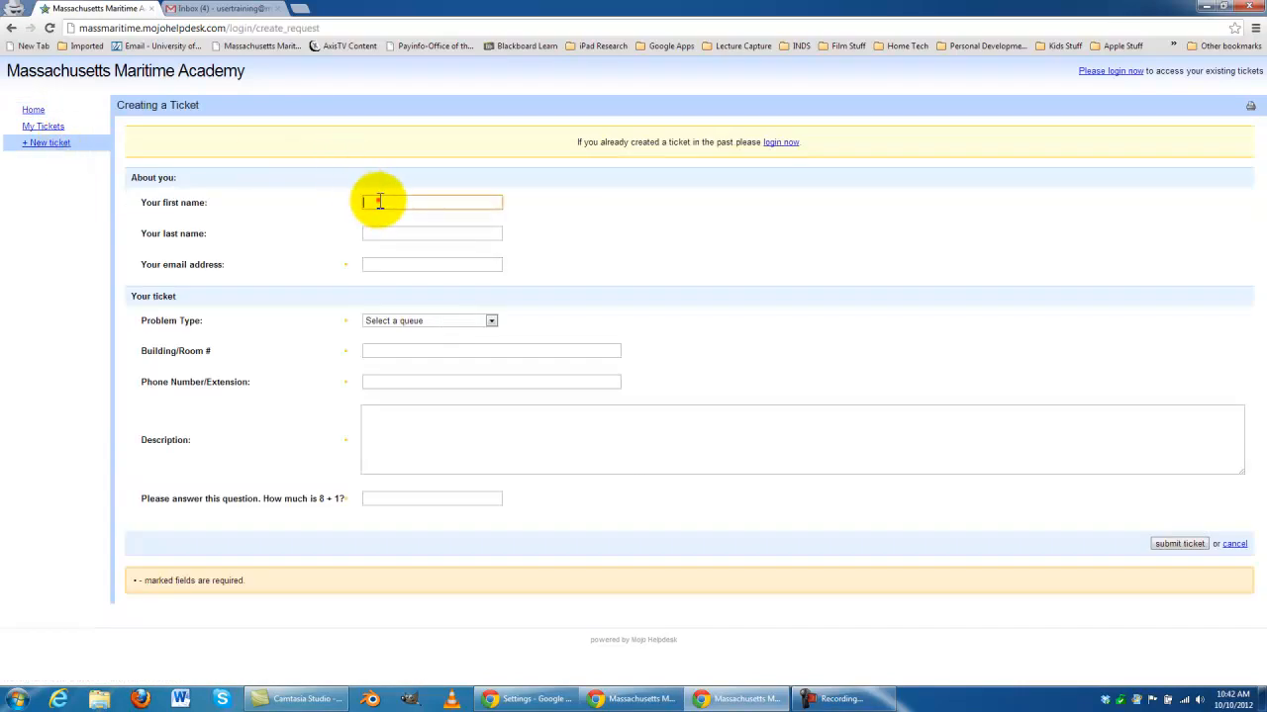
pyautogui.write('d')
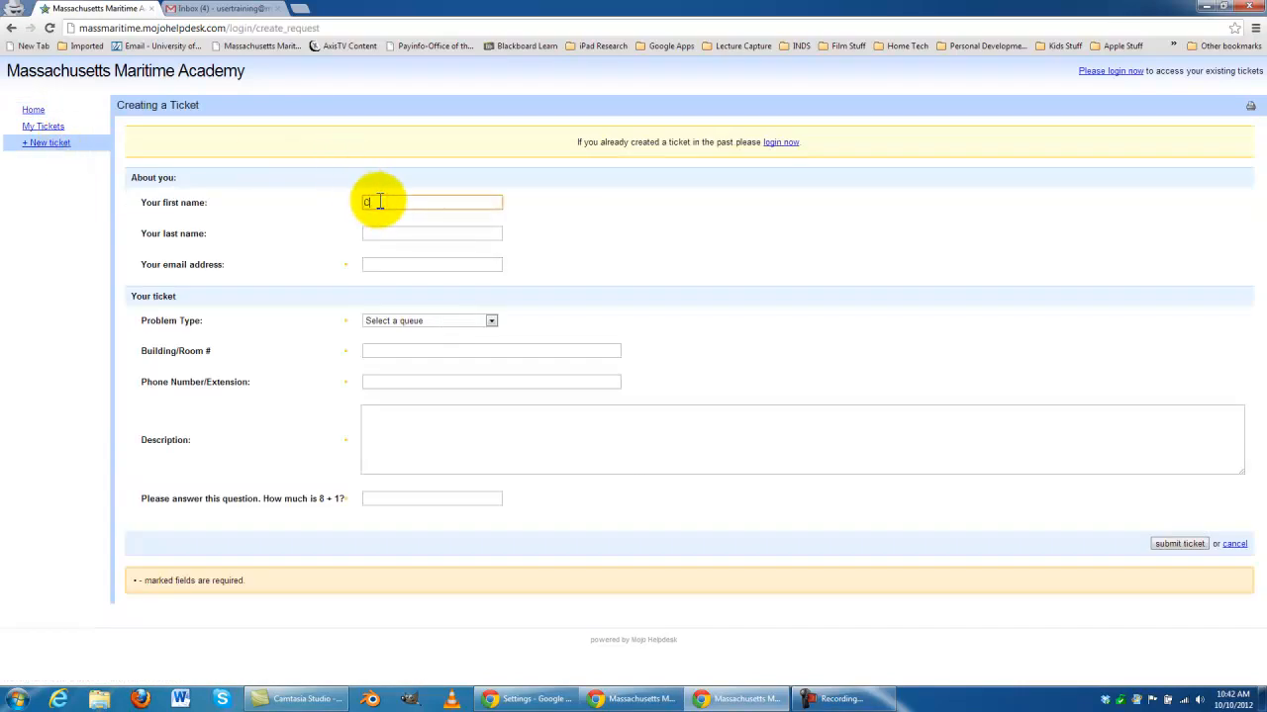
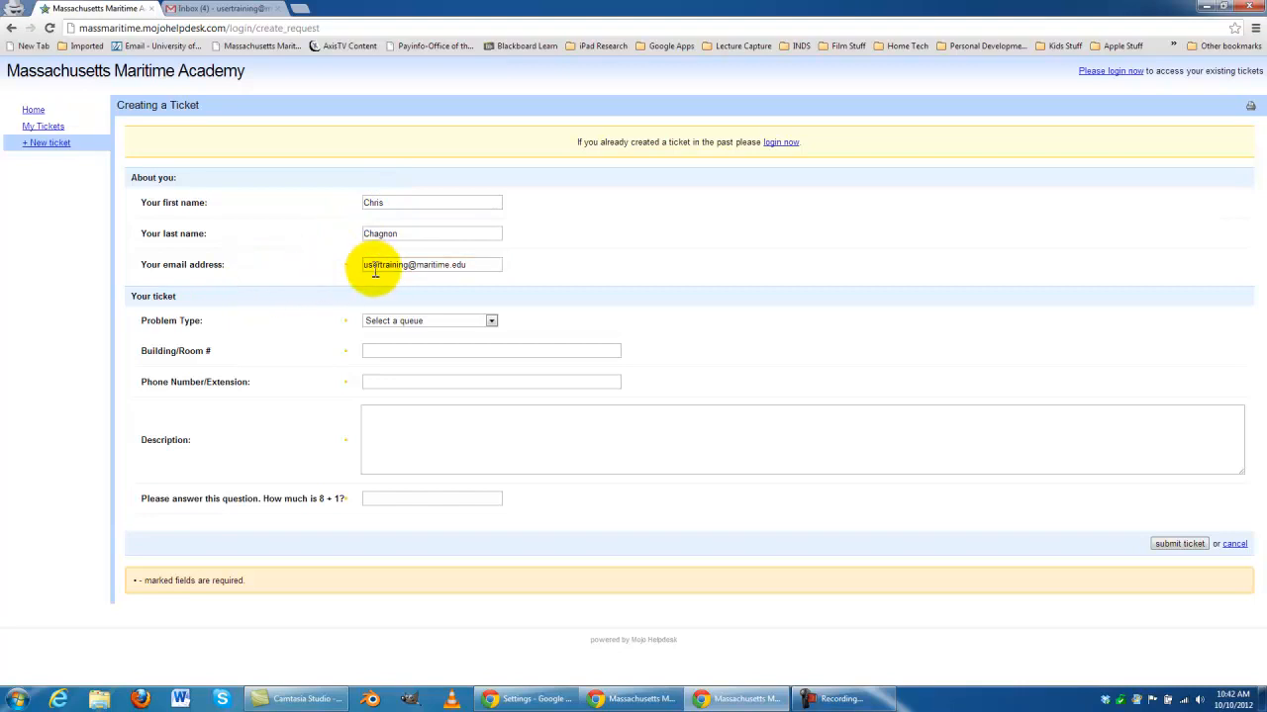
pyautogui.moveTo(336, 275)
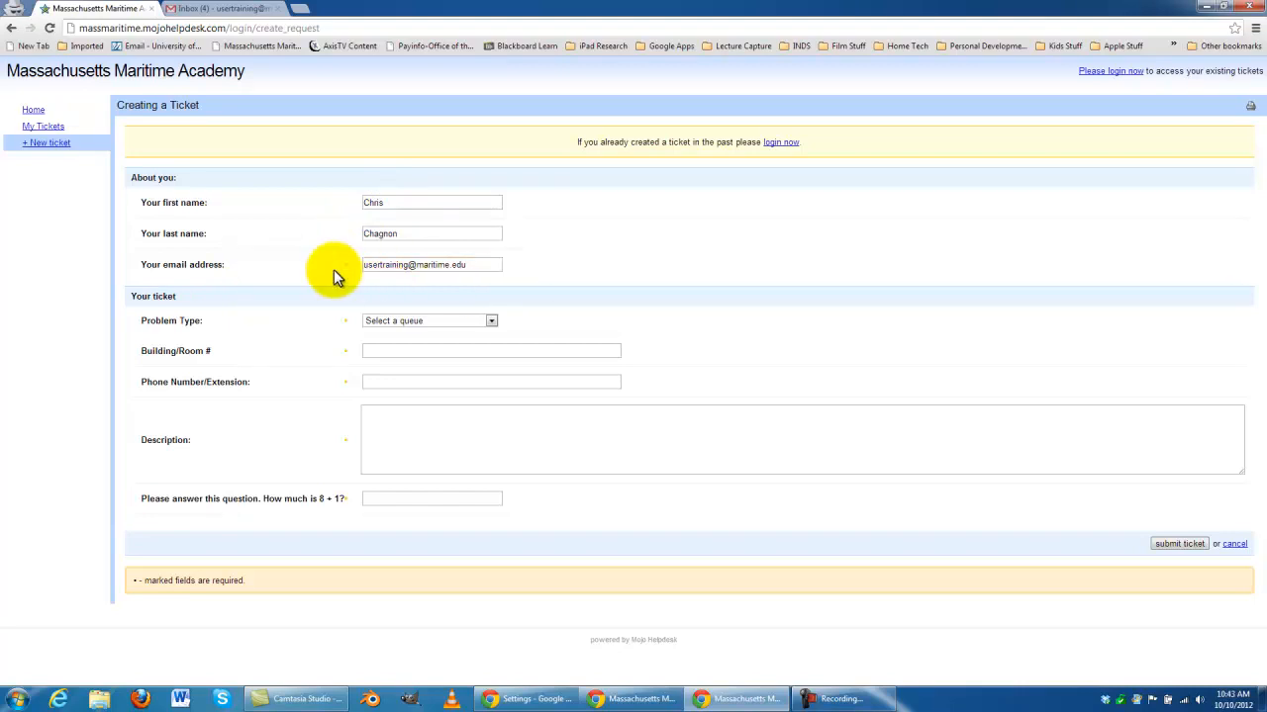
pyautogui.moveTo(356, 413)
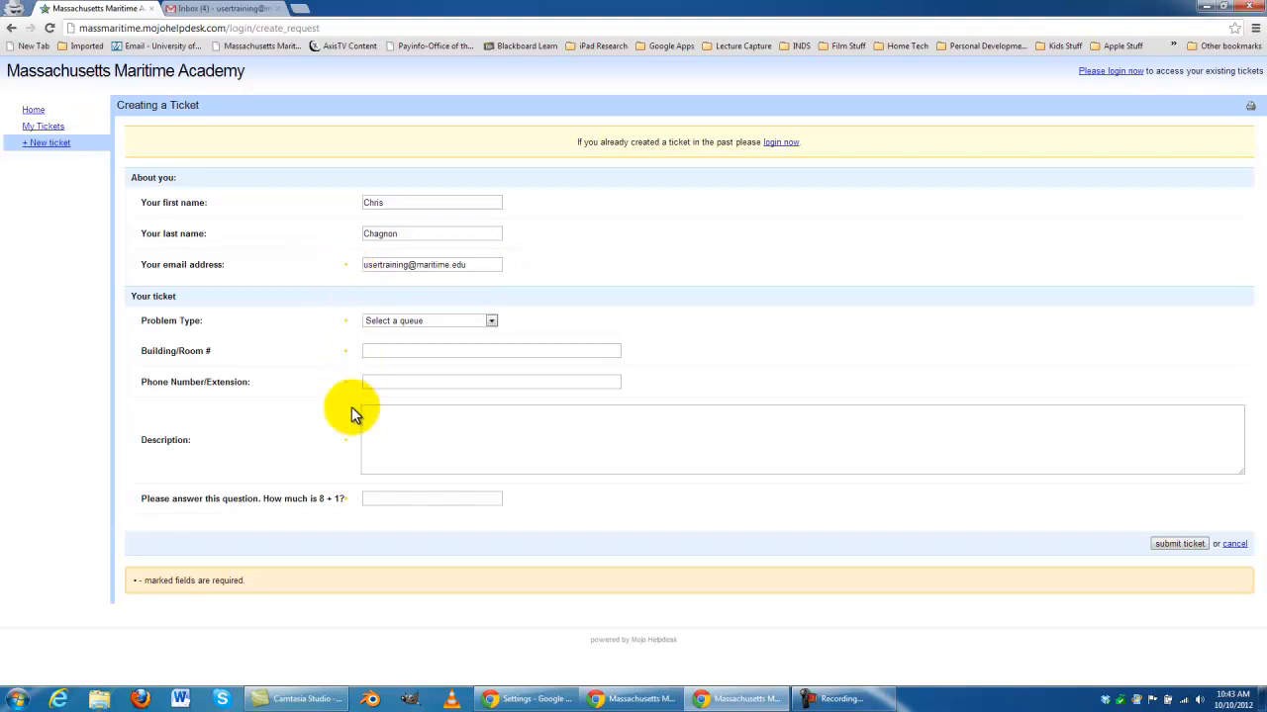
pyautogui.moveTo(369, 366)
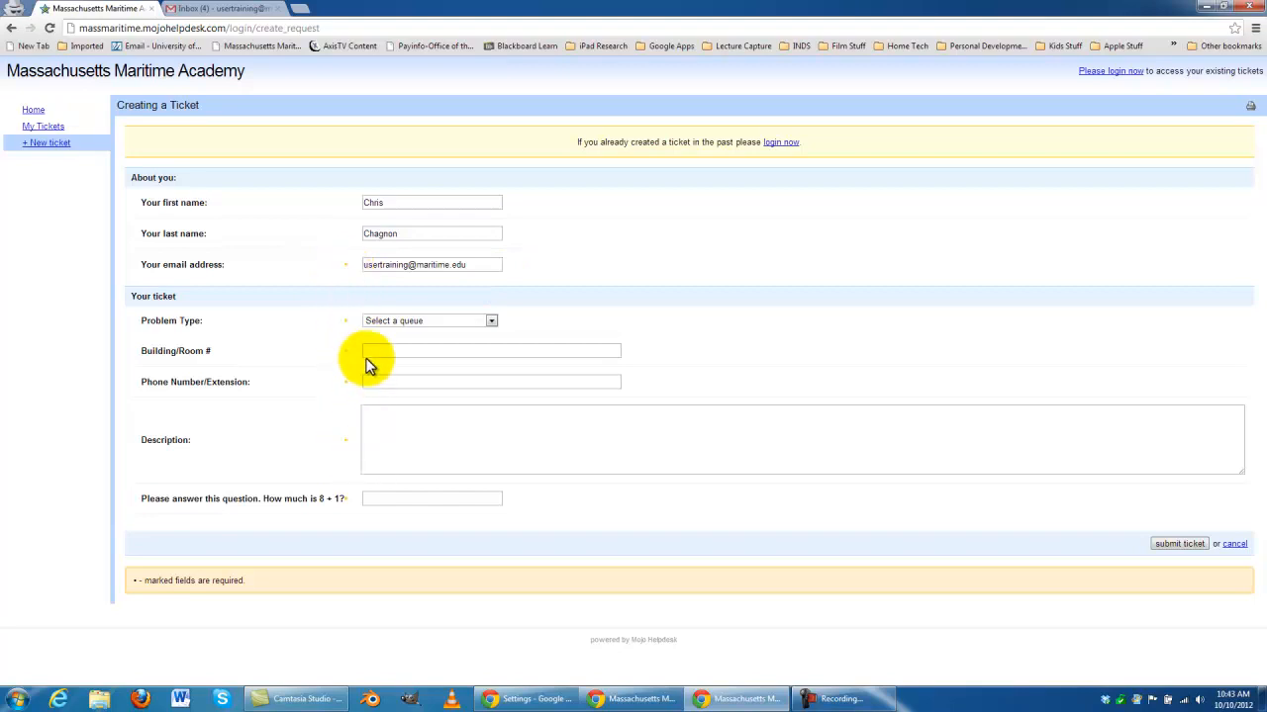
pyautogui.moveTo(485, 282)
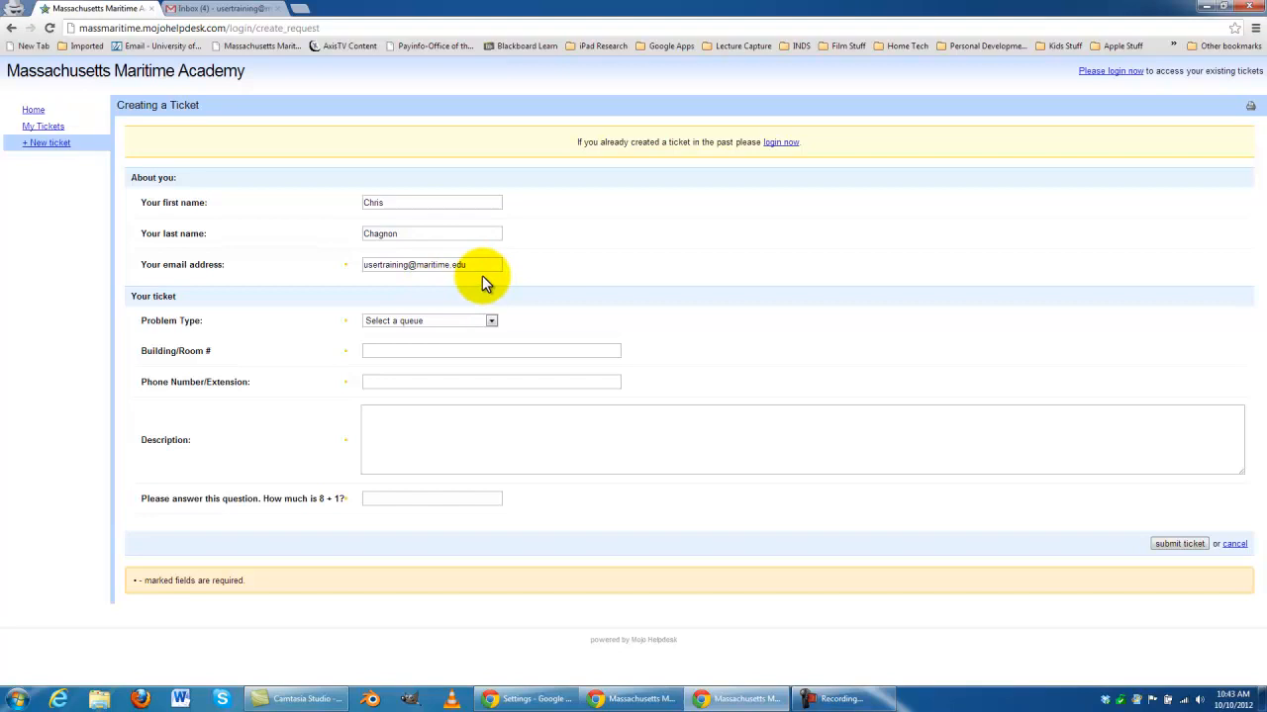
pyautogui.moveTo(480, 250)
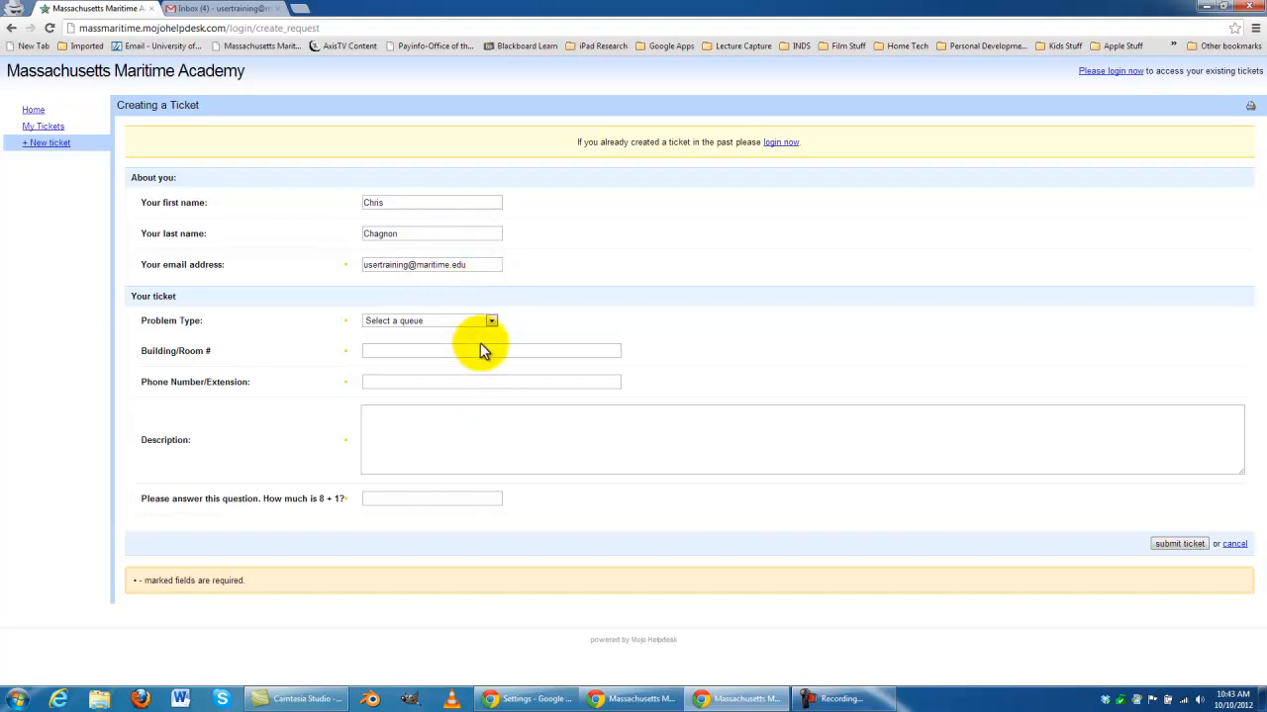
pyautogui.moveTo(166, 333)
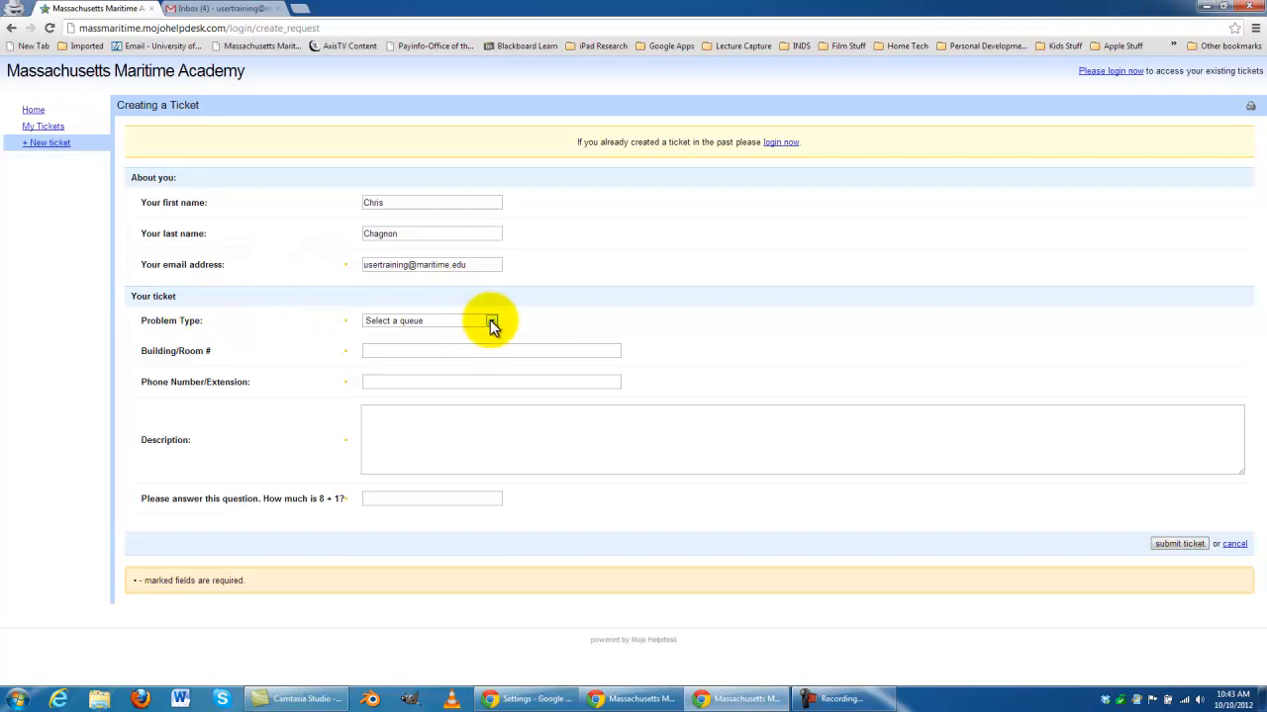
pyautogui.click(492, 320)
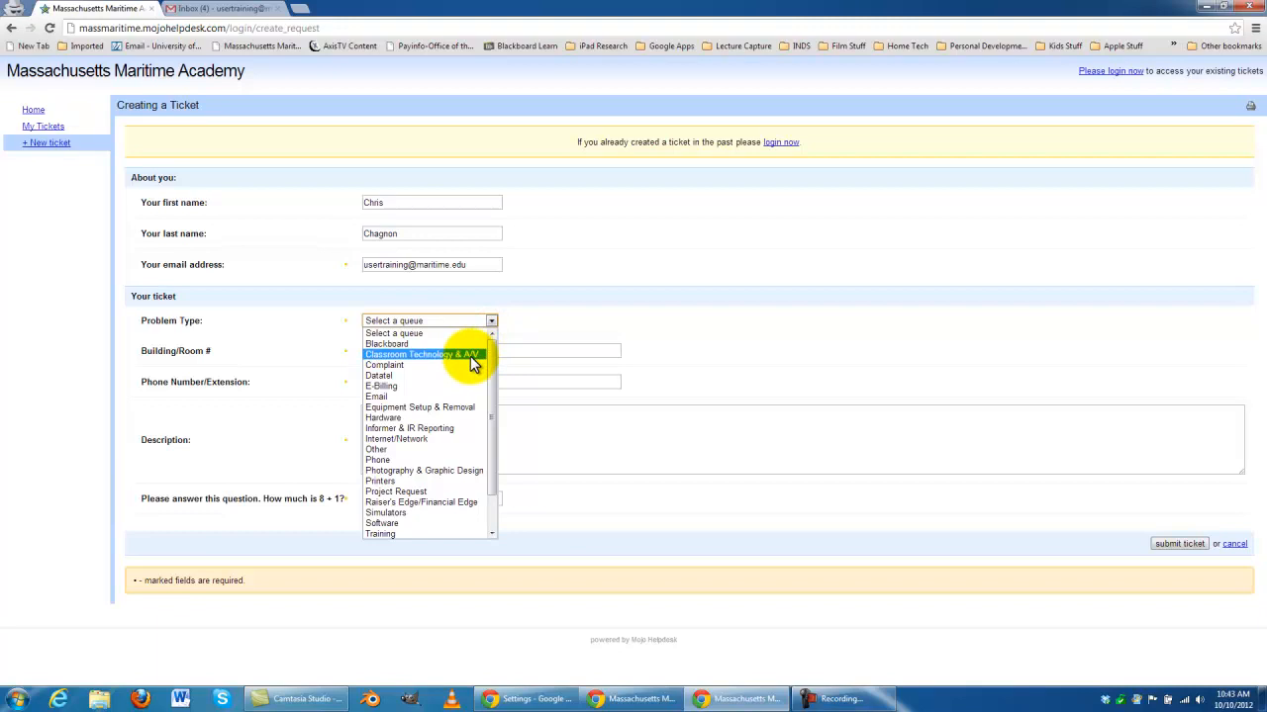
pyautogui.click(423, 354)
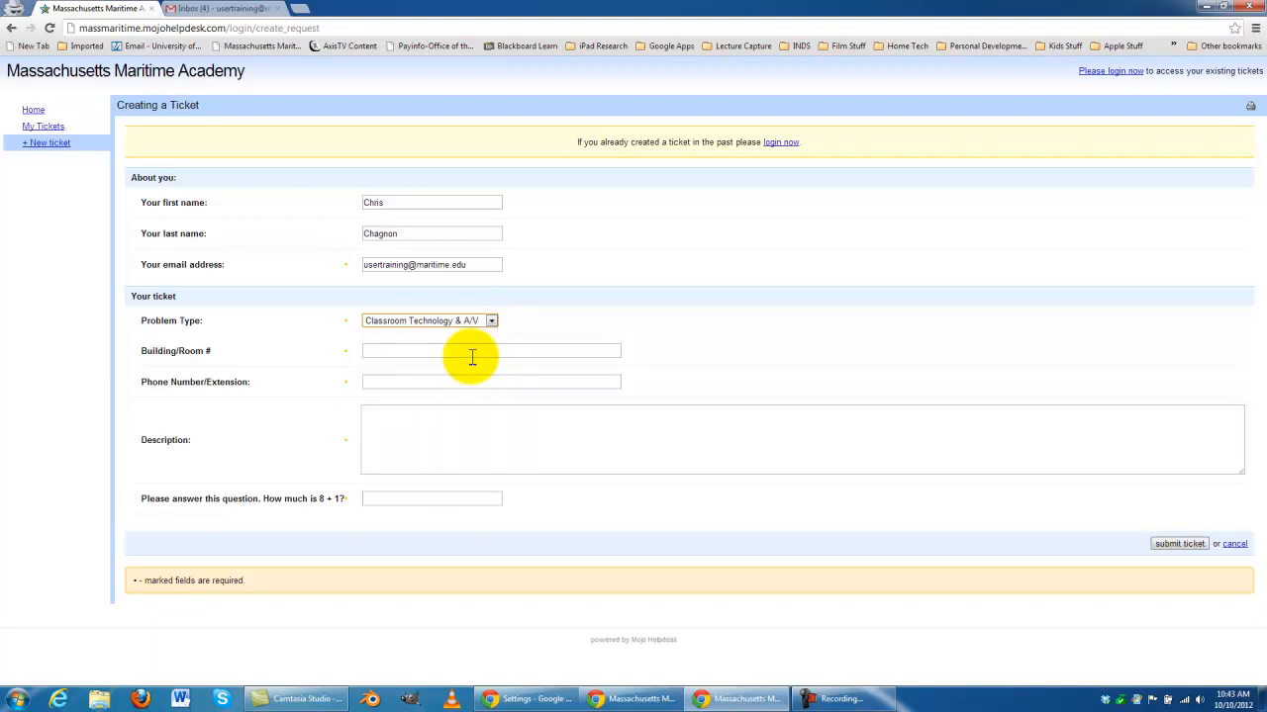
pyautogui.moveTo(473, 348)
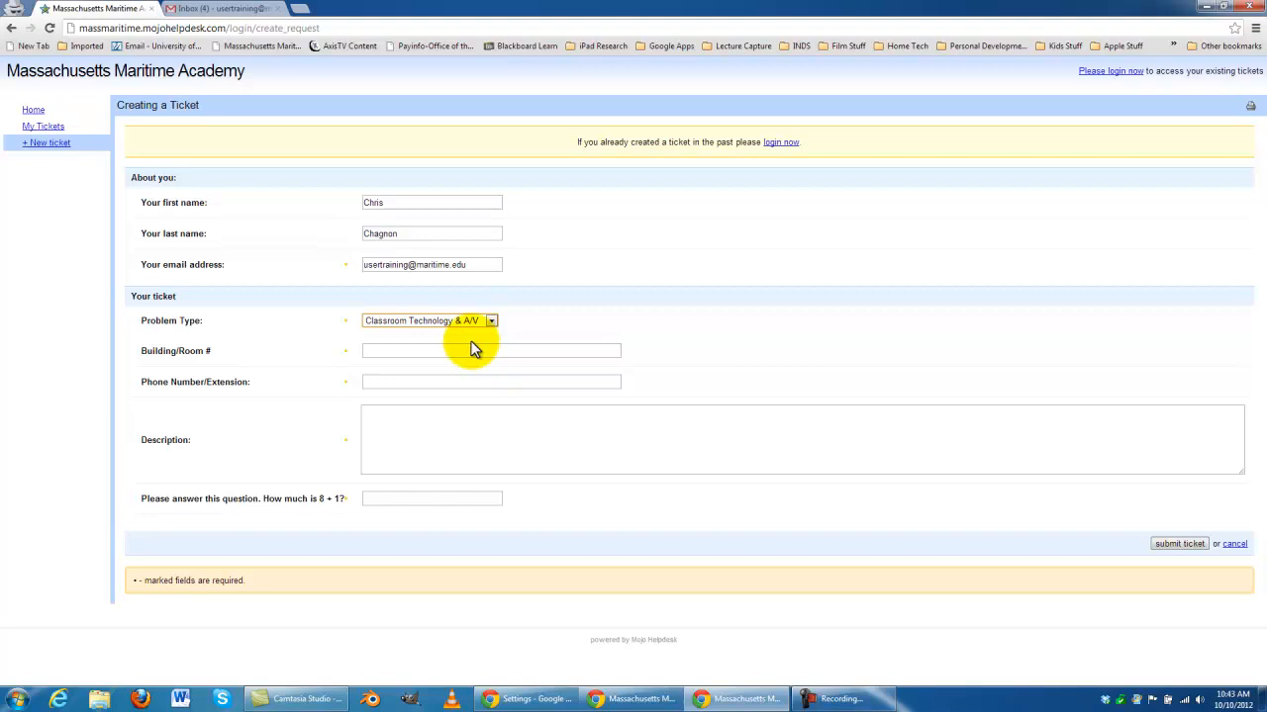
pyautogui.click(491, 350)
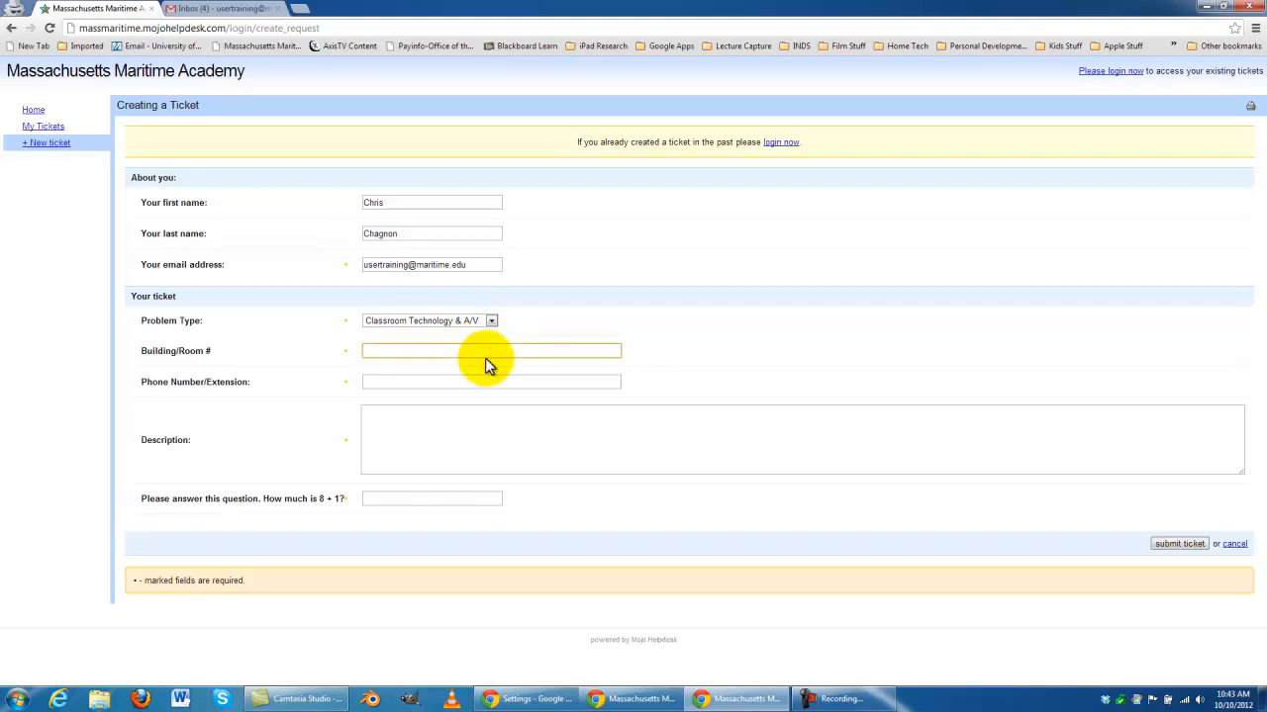
pyautogui.write('HA107')
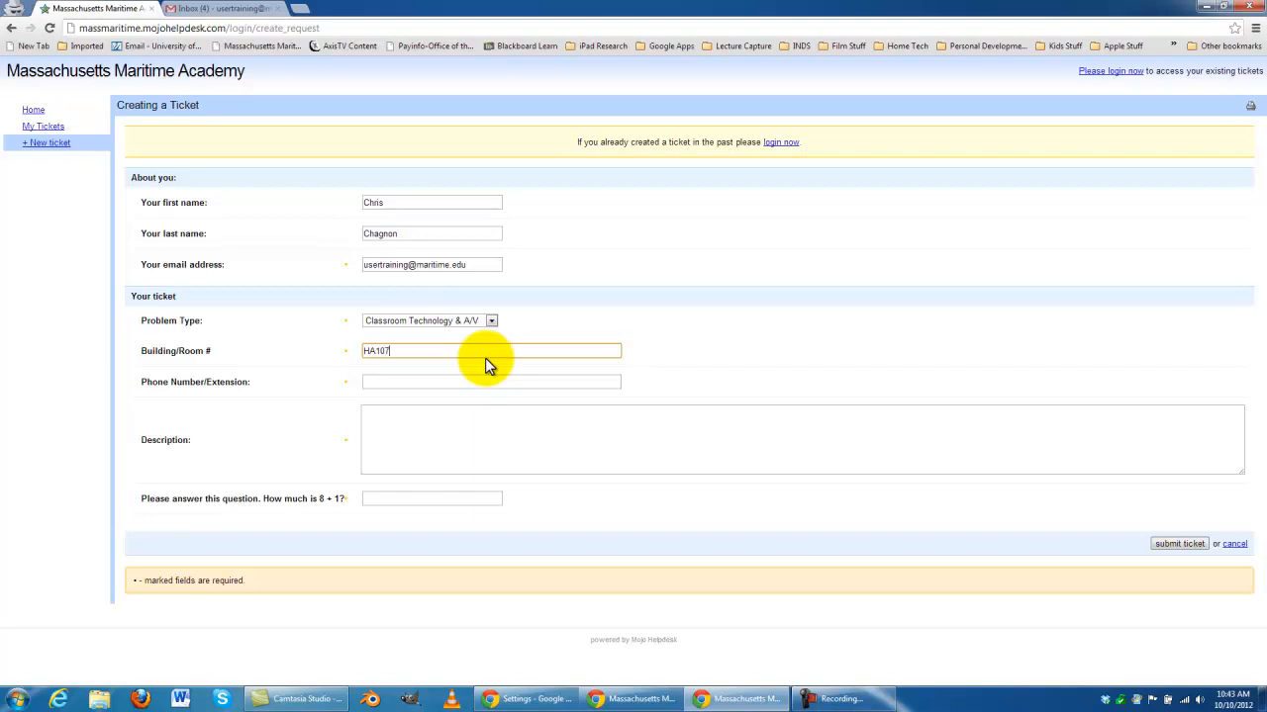
pyautogui.click(490, 382)
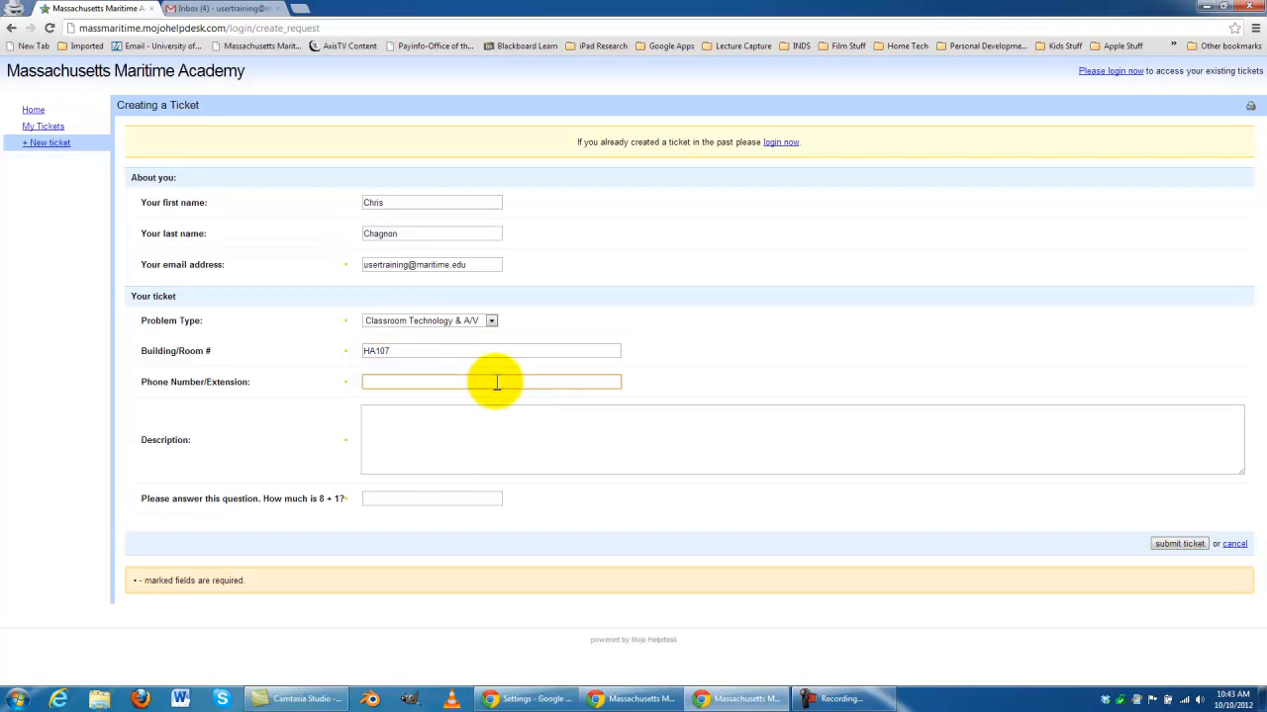
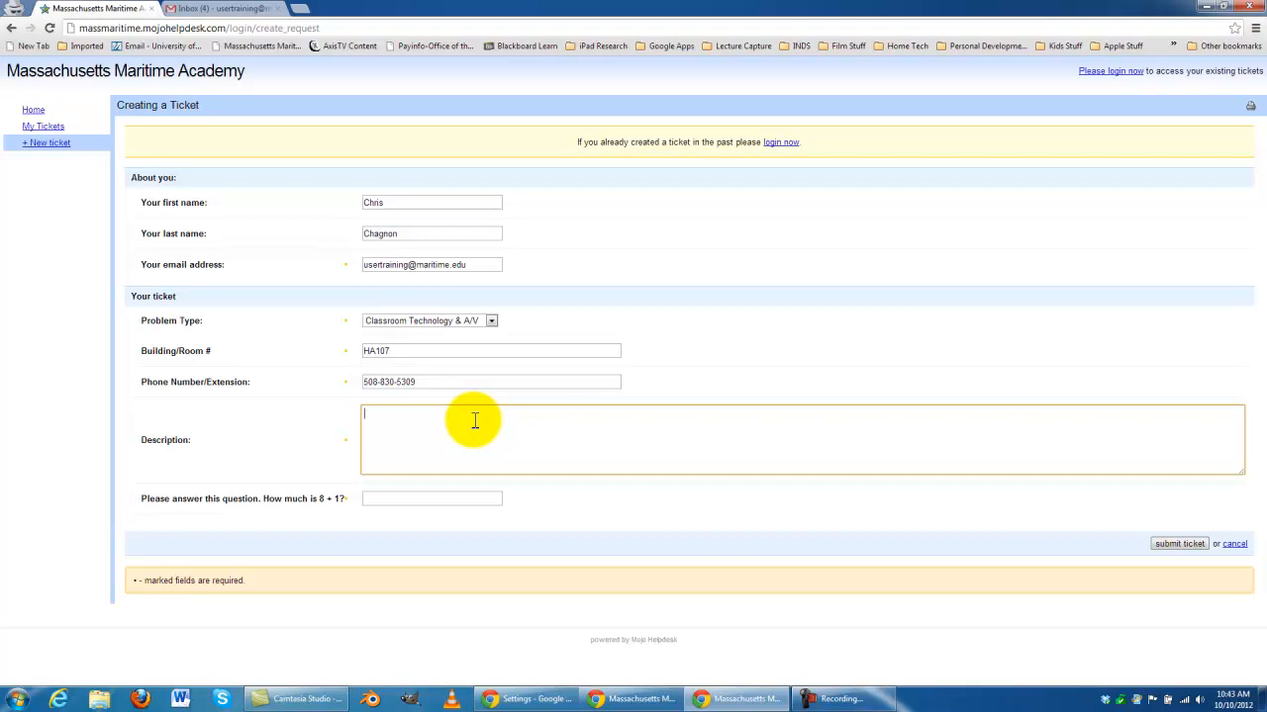
# - Describe the issue as 'Class Projector fails to turn on' and answer 8 + 1 with 9
pyautogui.write('Class P')
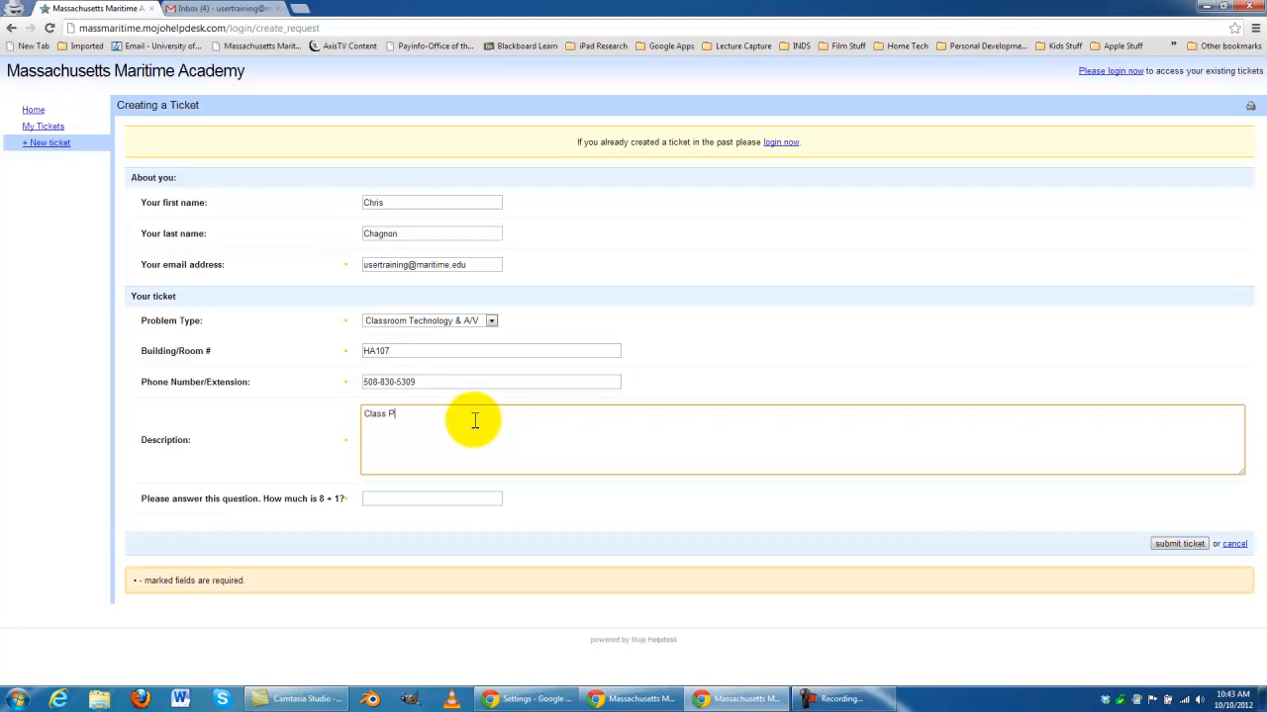
pyautogui.write('rojector (')
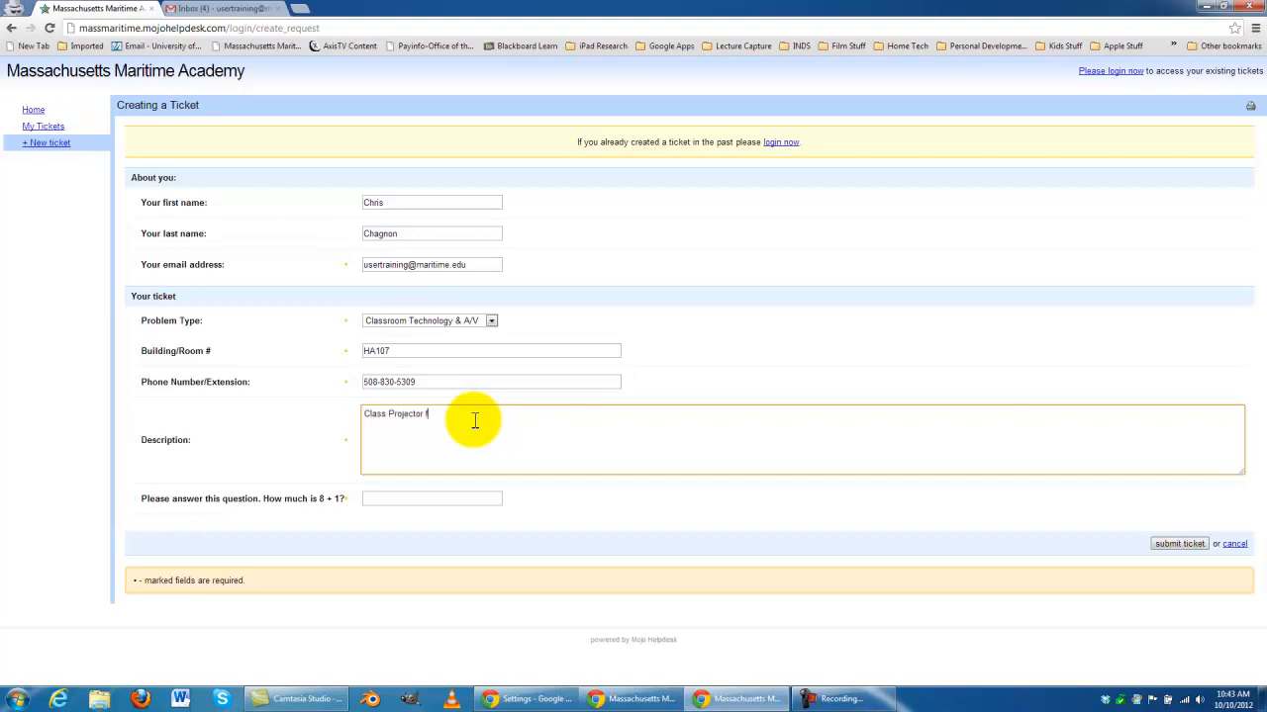
pyautogui.write('fails to turn on')
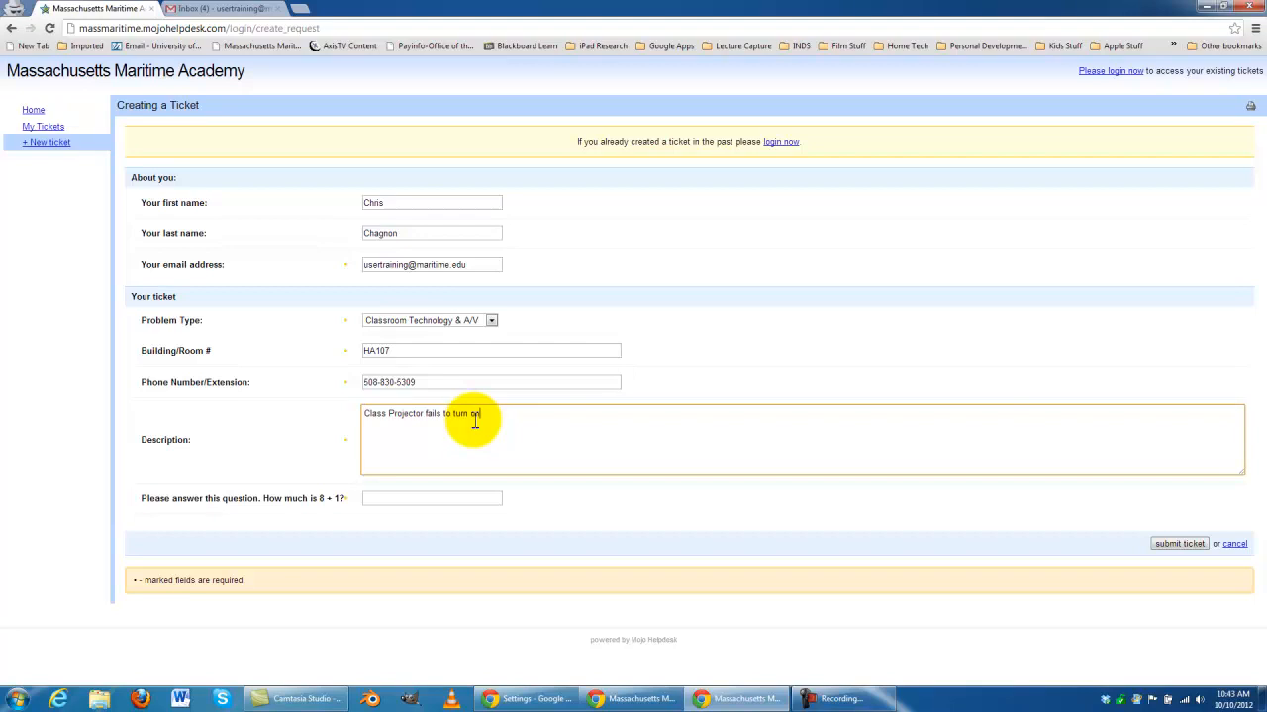
pyautogui.moveTo(456, 507)
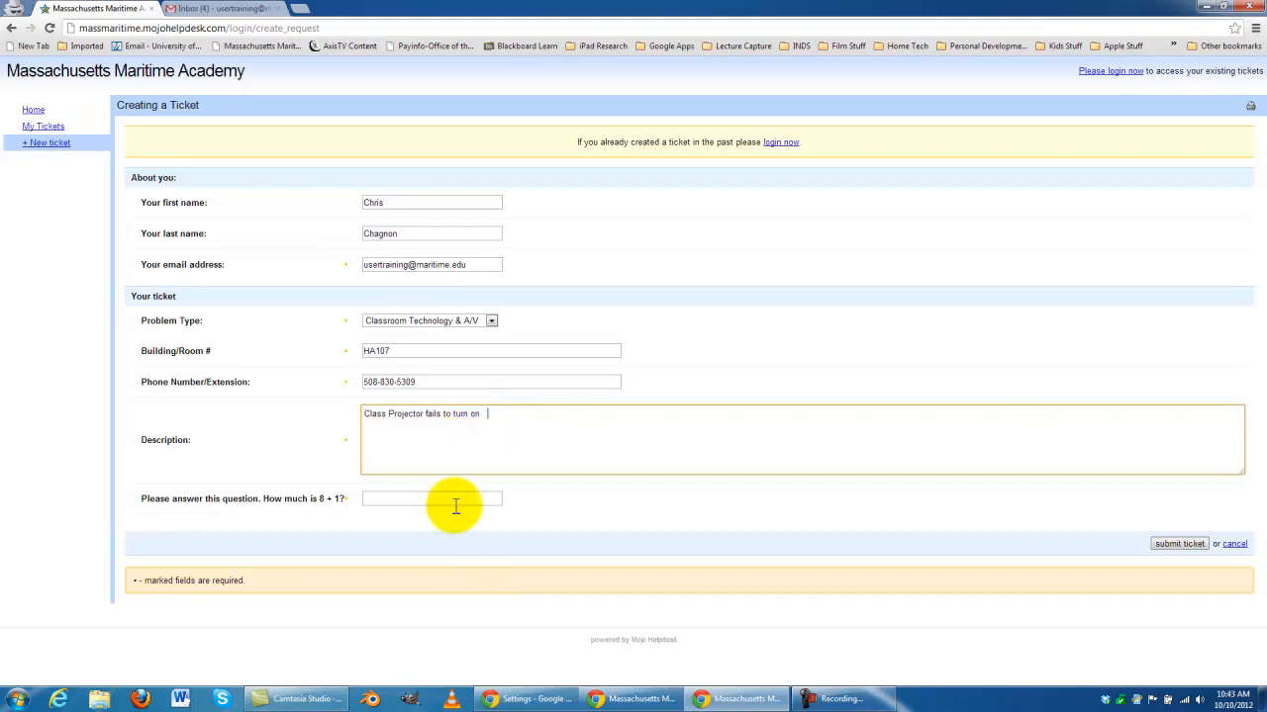
pyautogui.click(431, 499)
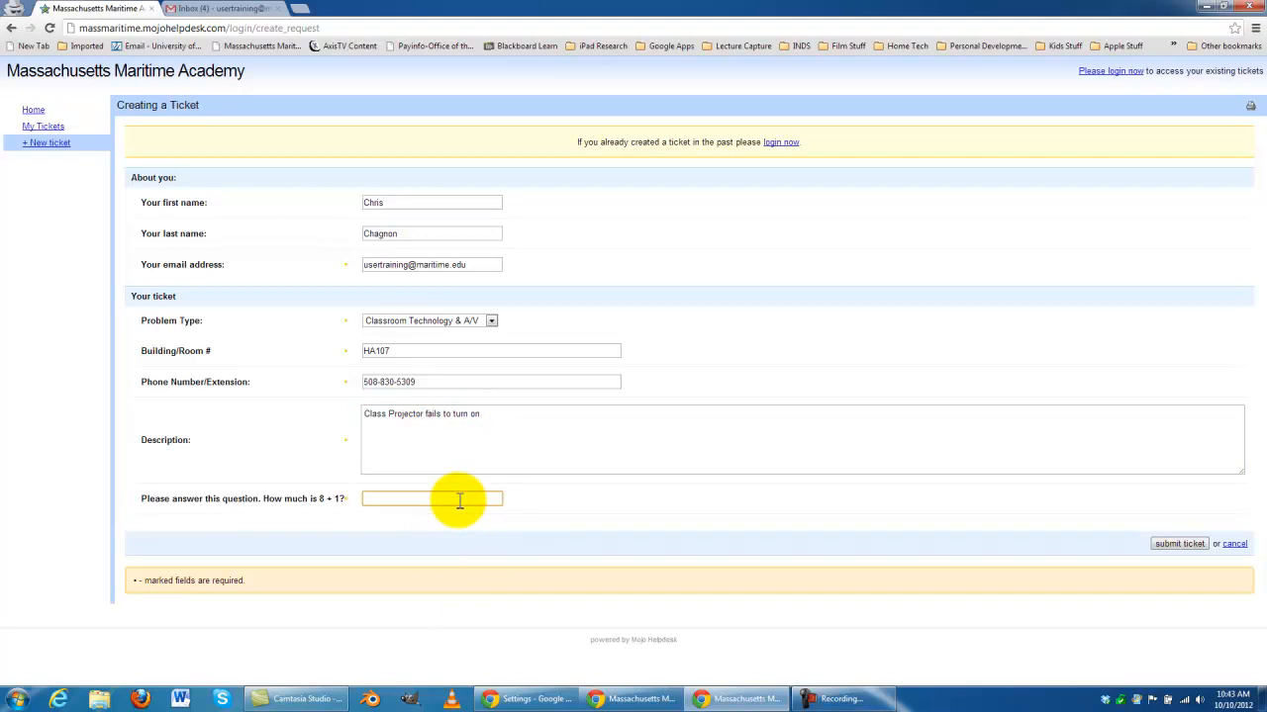
pyautogui.write('9')
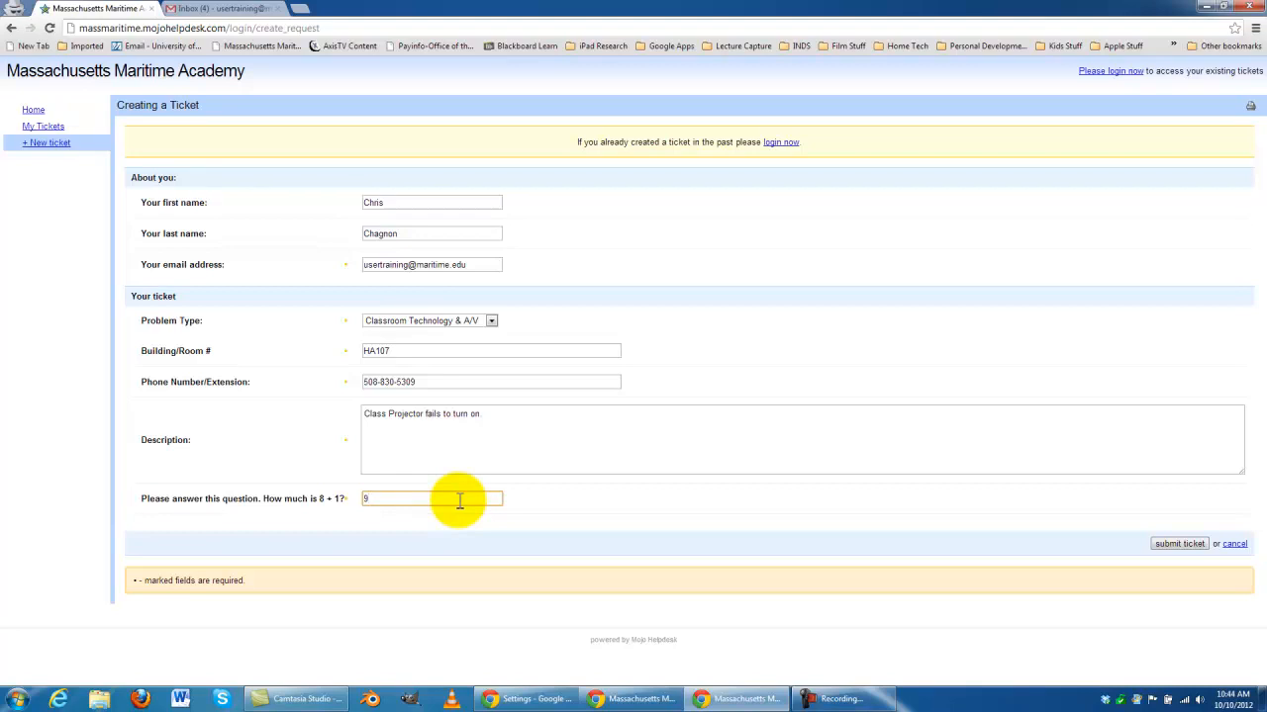
pyautogui.moveTo(1236, 543)
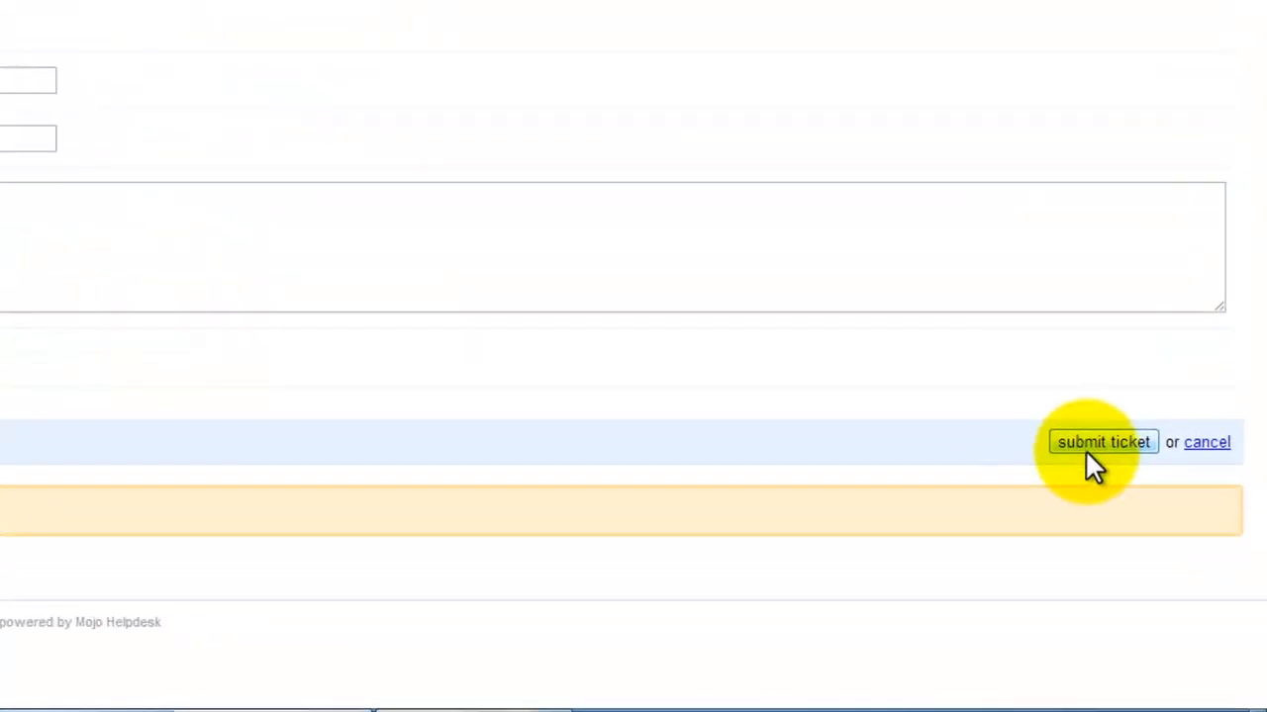
# - Submit the projector ticket, which leads to the helpdesk login page
pyautogui.click(1103, 442)
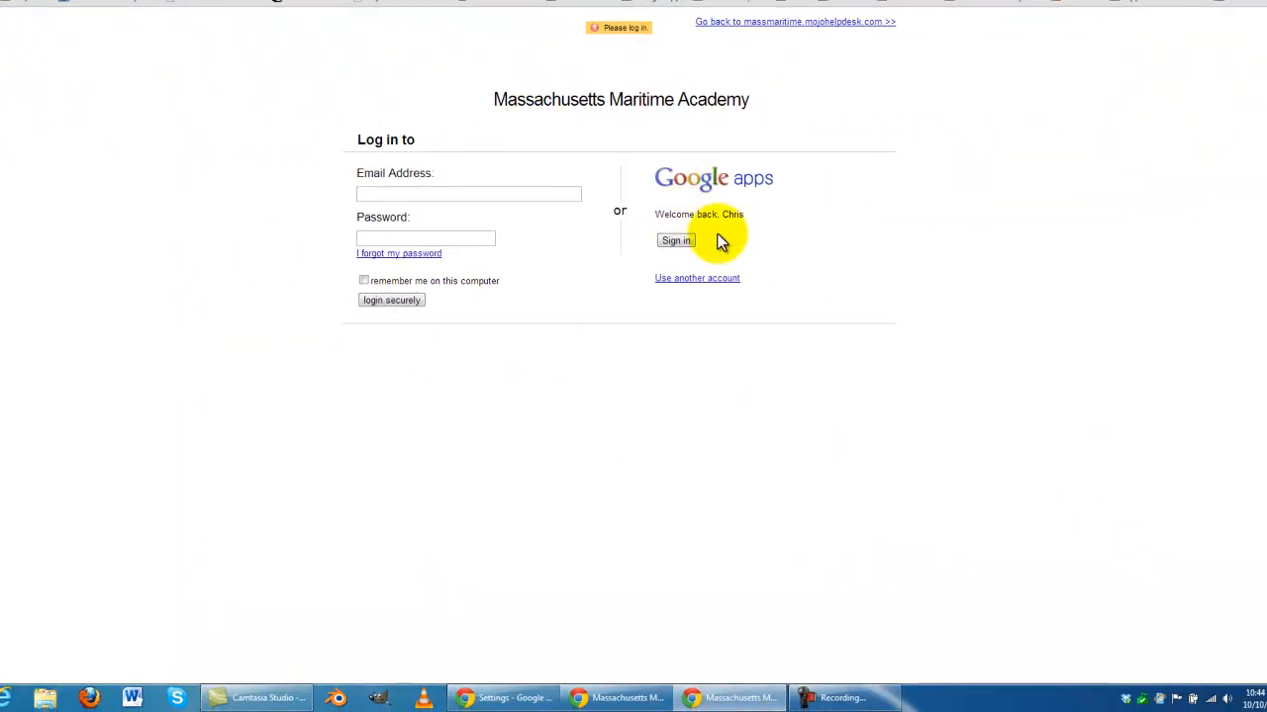
# - Sign in with the Google Apps account, confirm the open projector ticket, then log out
pyautogui.click(676, 241)
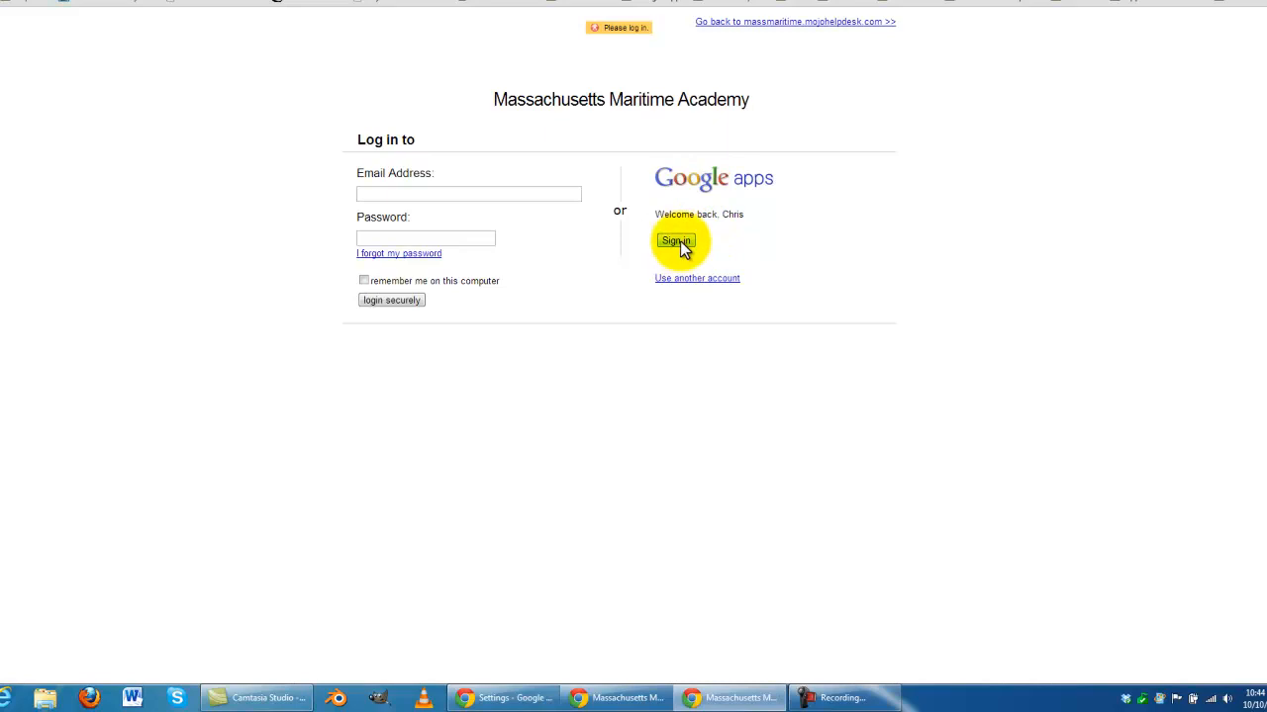
pyautogui.click(676, 241)
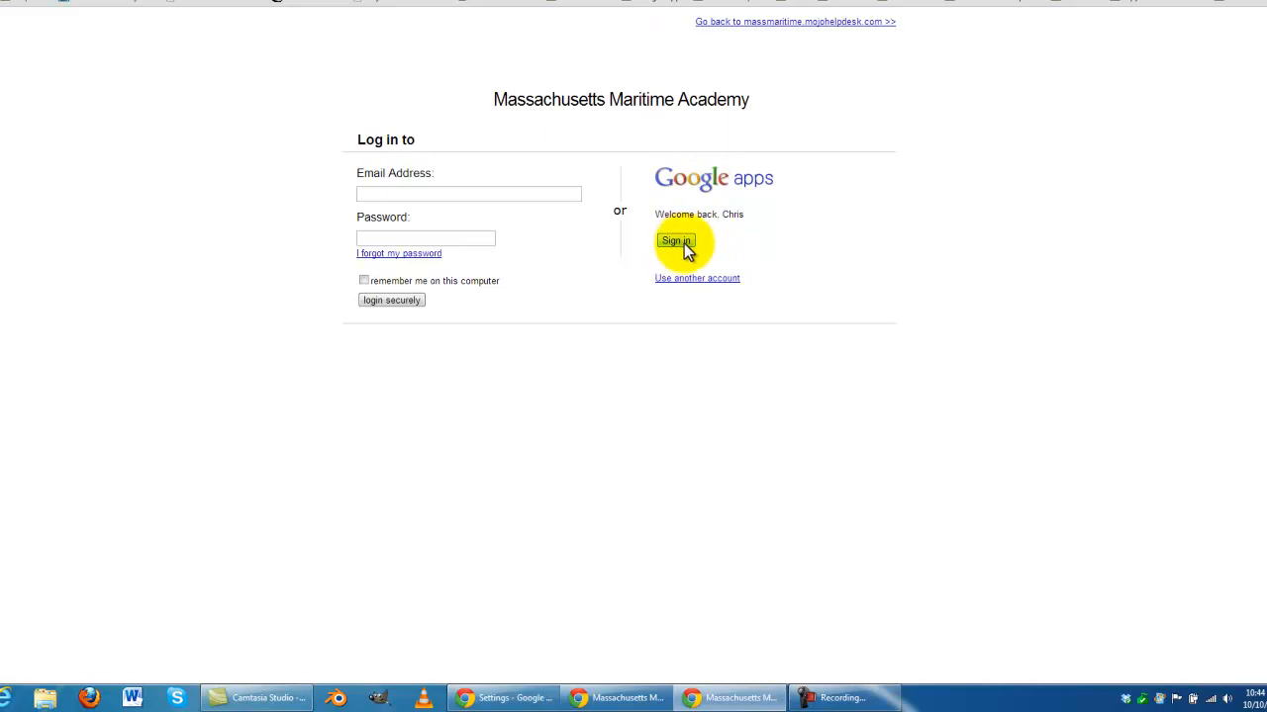
pyautogui.click(675, 242)
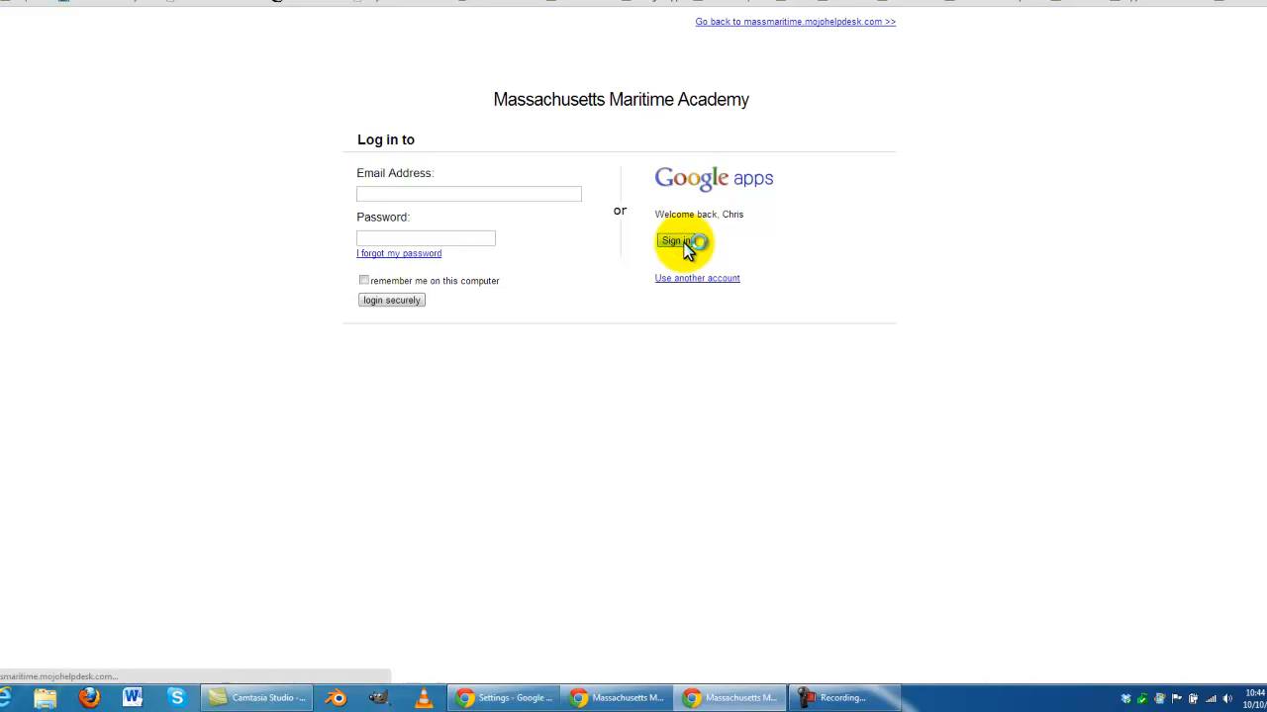
pyautogui.click(677, 241)
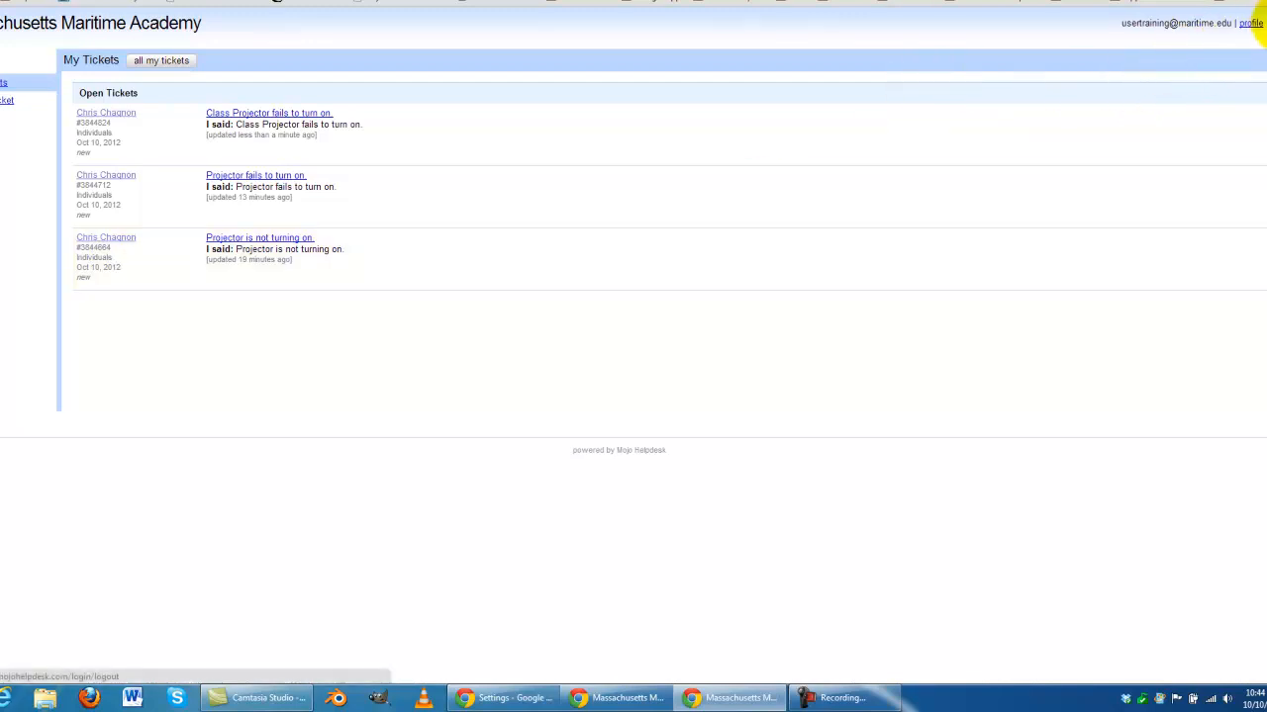
pyautogui.click(1251, 23)
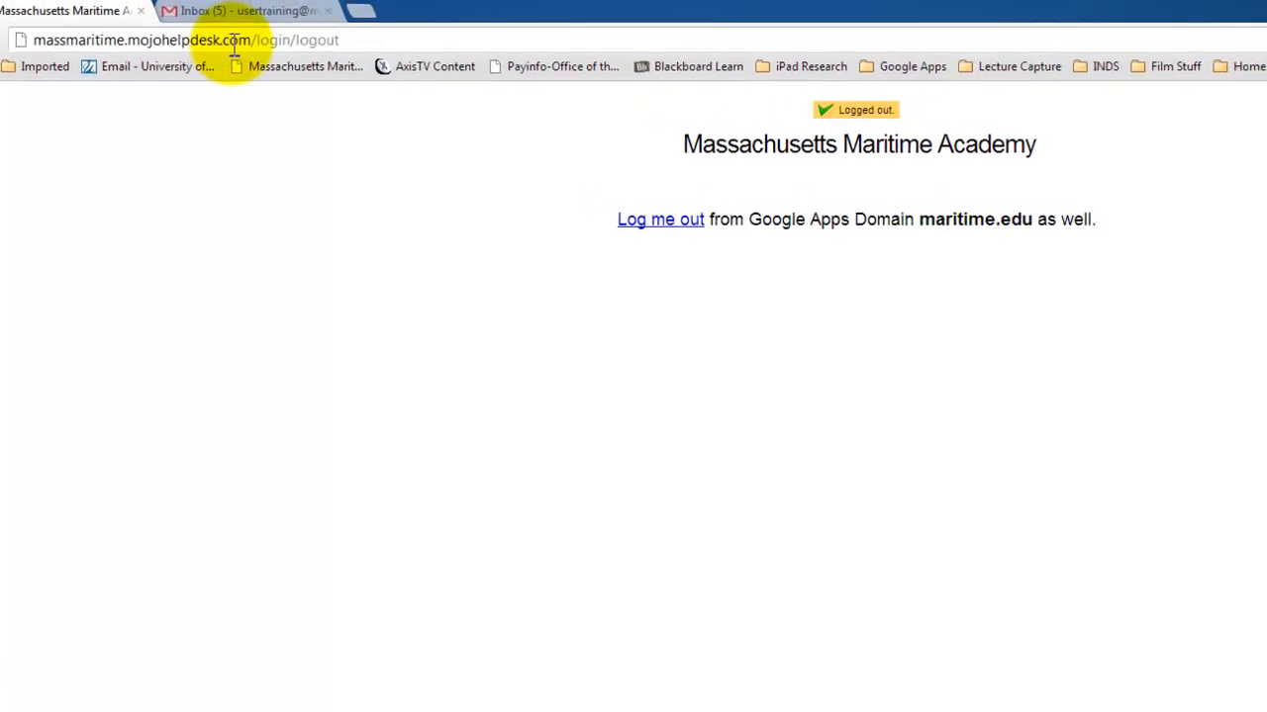
pyautogui.write('ma')
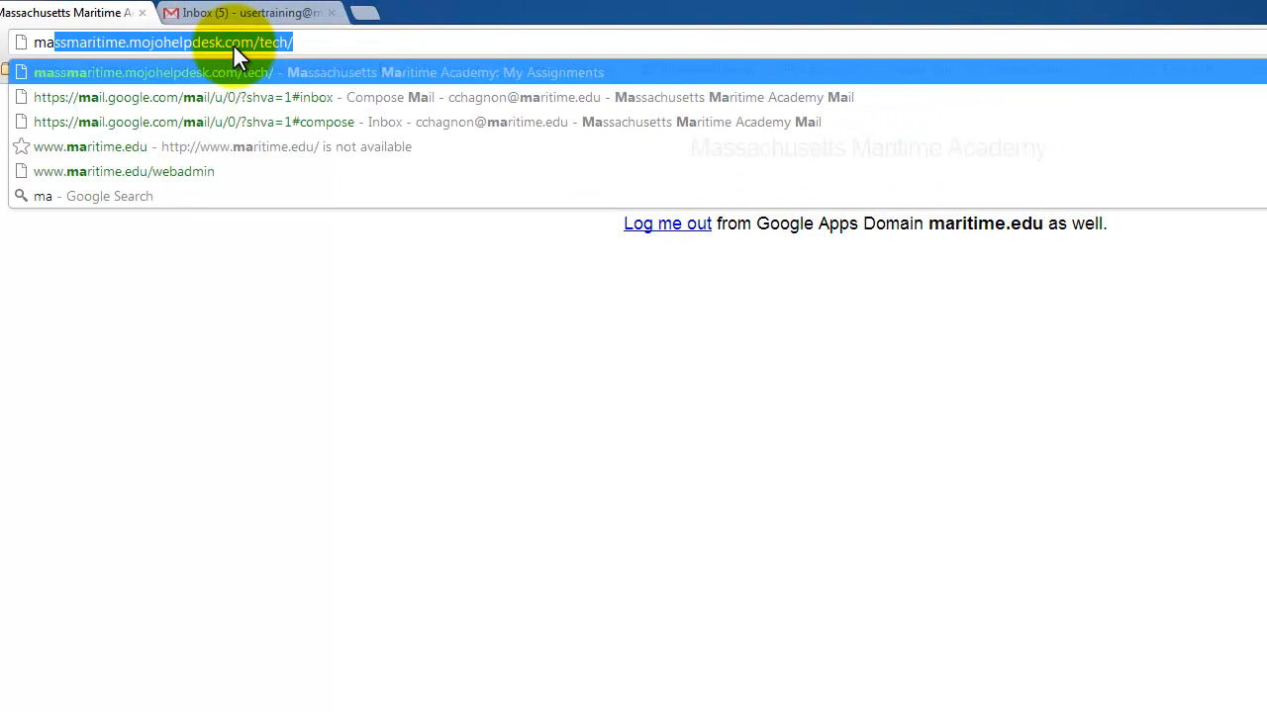
# - Return to maritime.edu and follow Faculty & Staff > IT Helpdesk to the login page
pyautogui.click(90, 146)
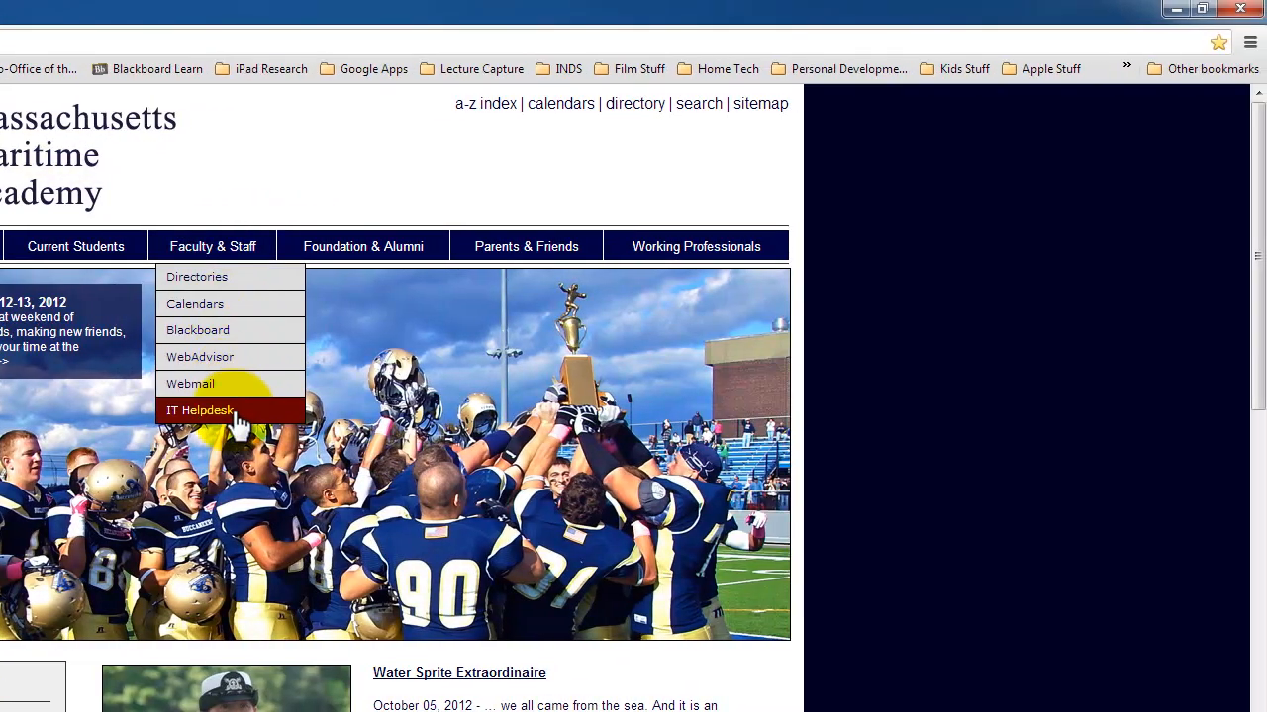
pyautogui.click(200, 410)
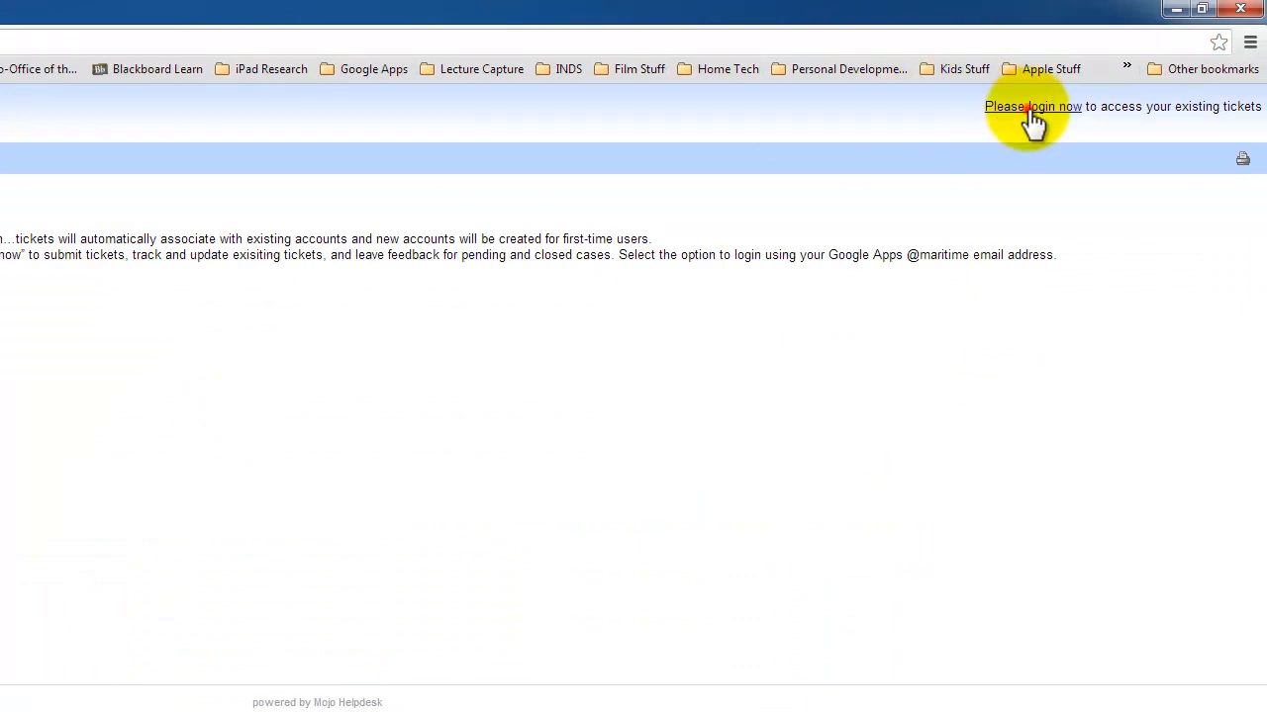
pyautogui.click(1032, 105)
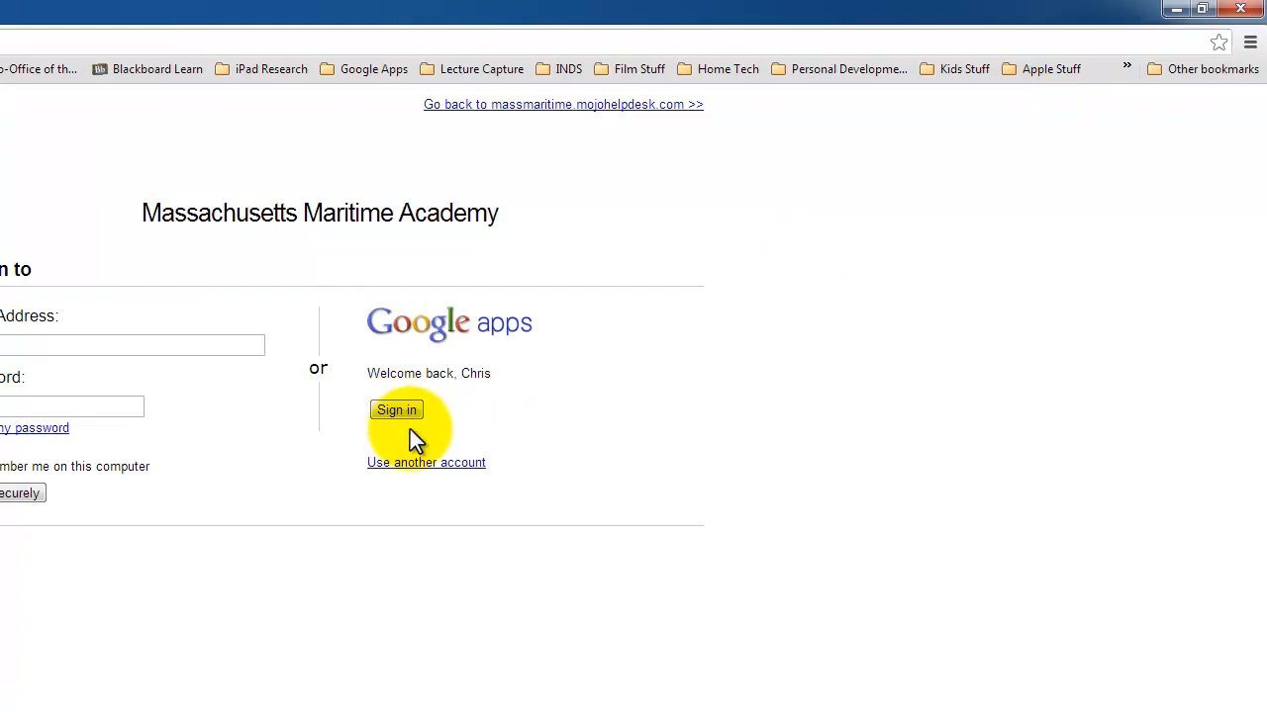
pyautogui.click(425, 463)
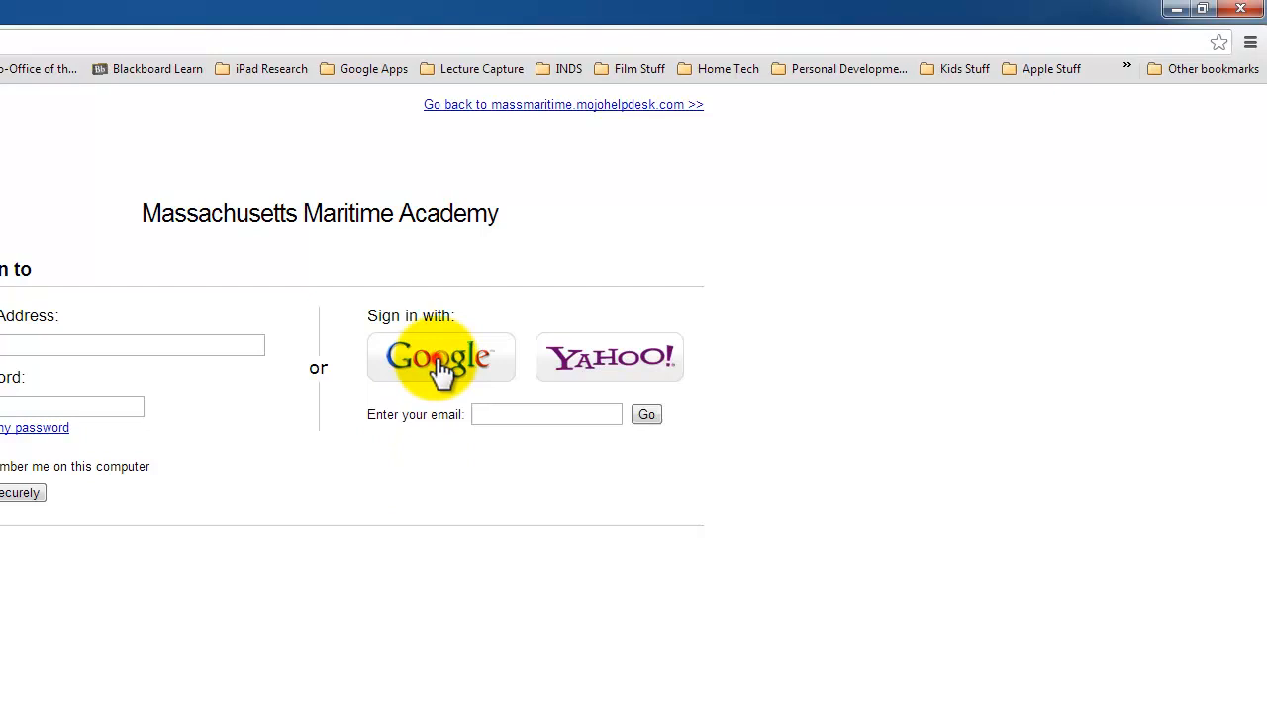
pyautogui.click(546, 415)
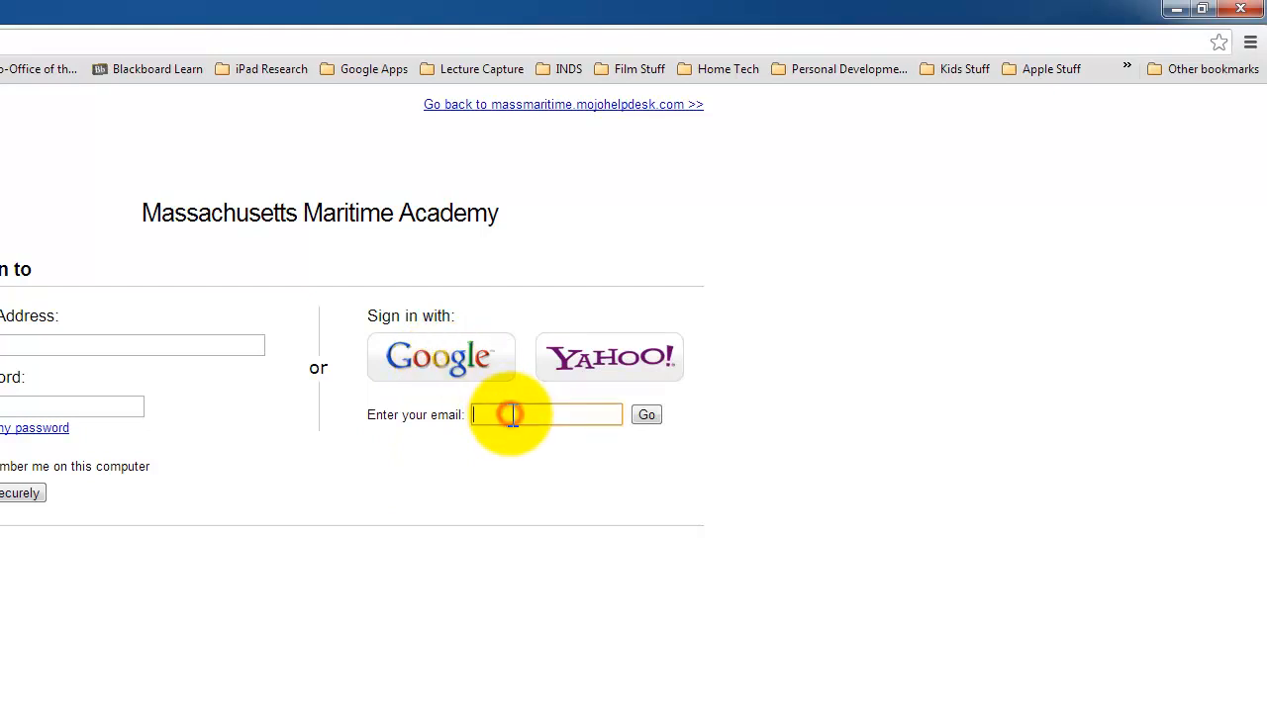
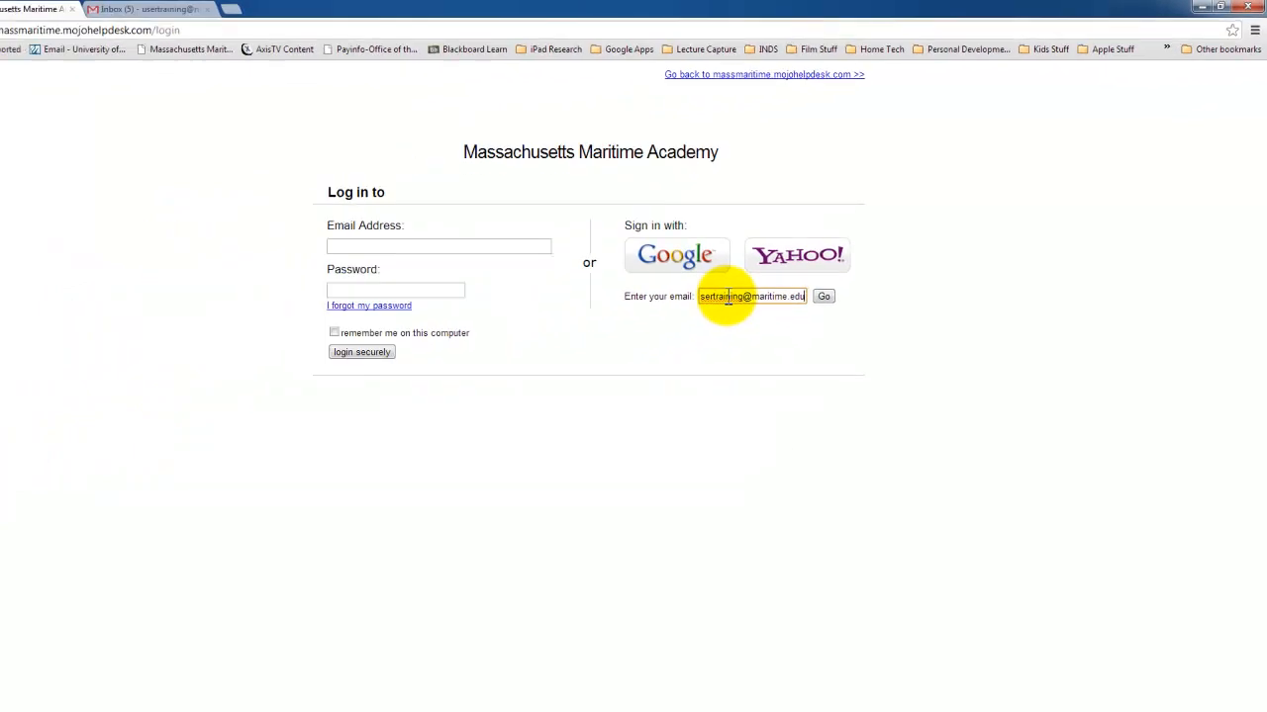
pyautogui.click(823, 296)
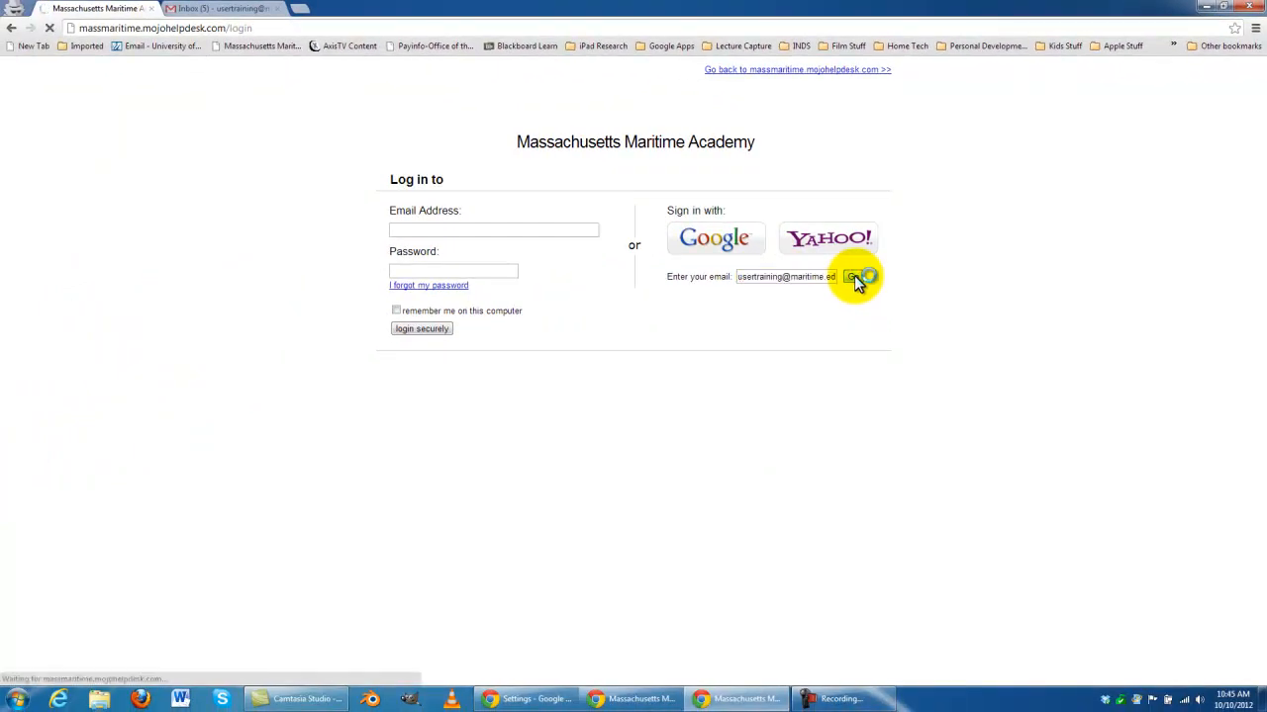
# - Finish signing in and view My Tickets, with the new projector ticket listed first
pyautogui.click(857, 277)
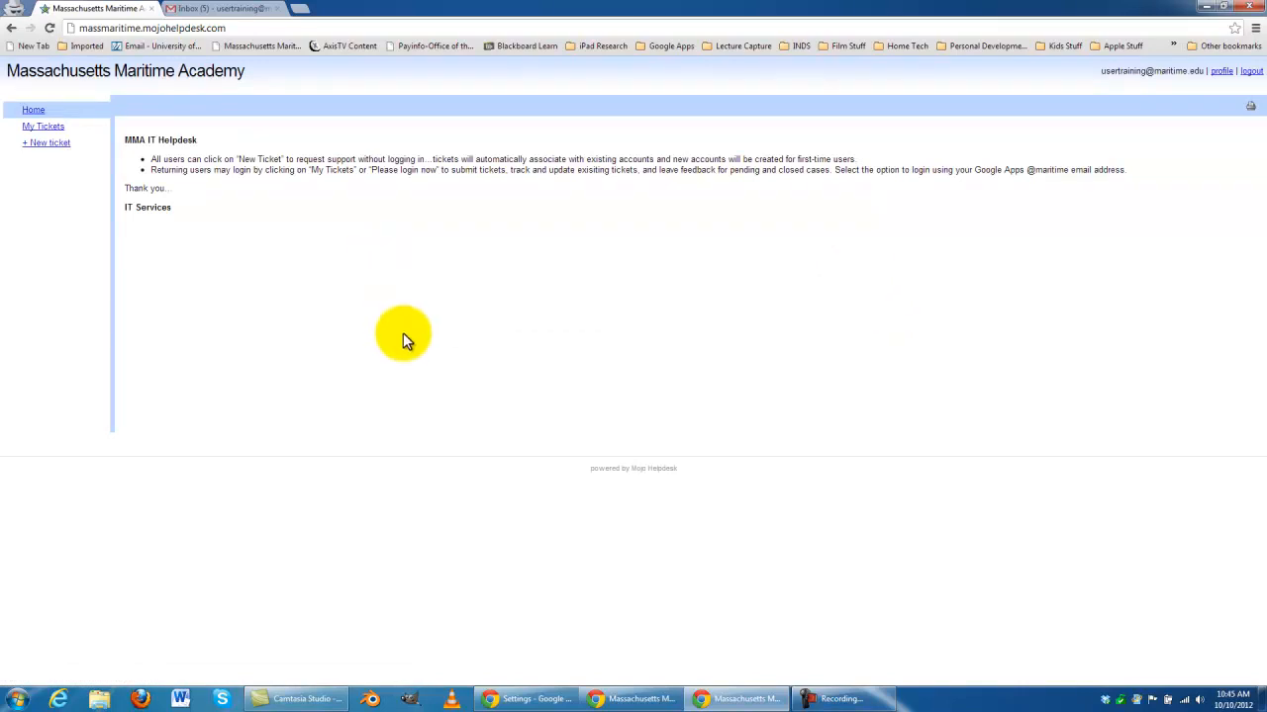
pyautogui.moveTo(1103, 71)
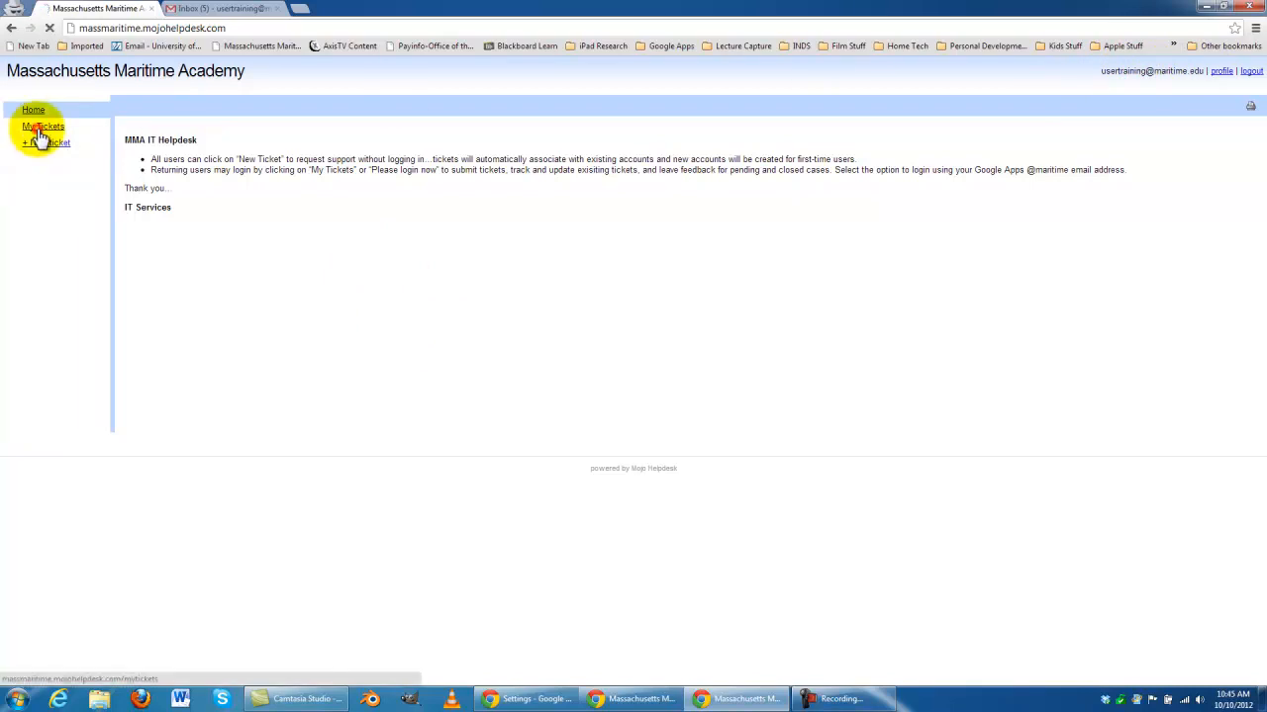
pyautogui.click(44, 127)
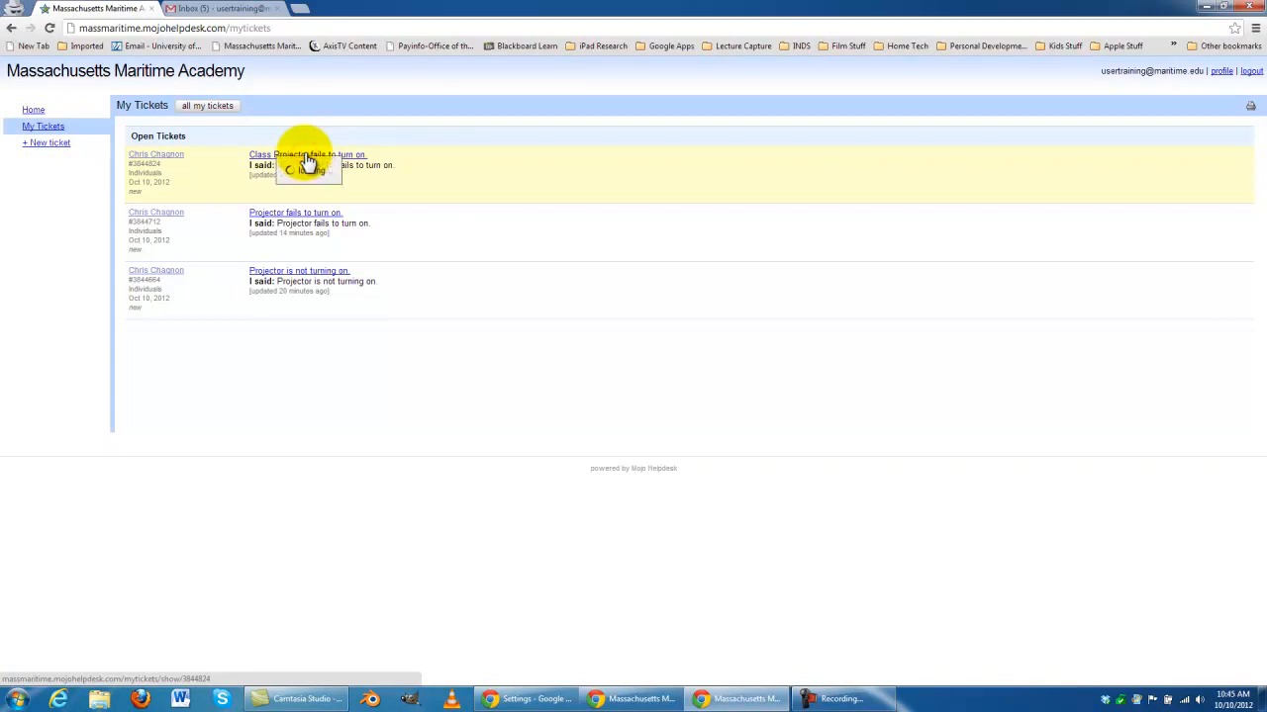
# - Open the 'Class Projector fails to turn on' ticket and begin closing it
pyautogui.click(307, 155)
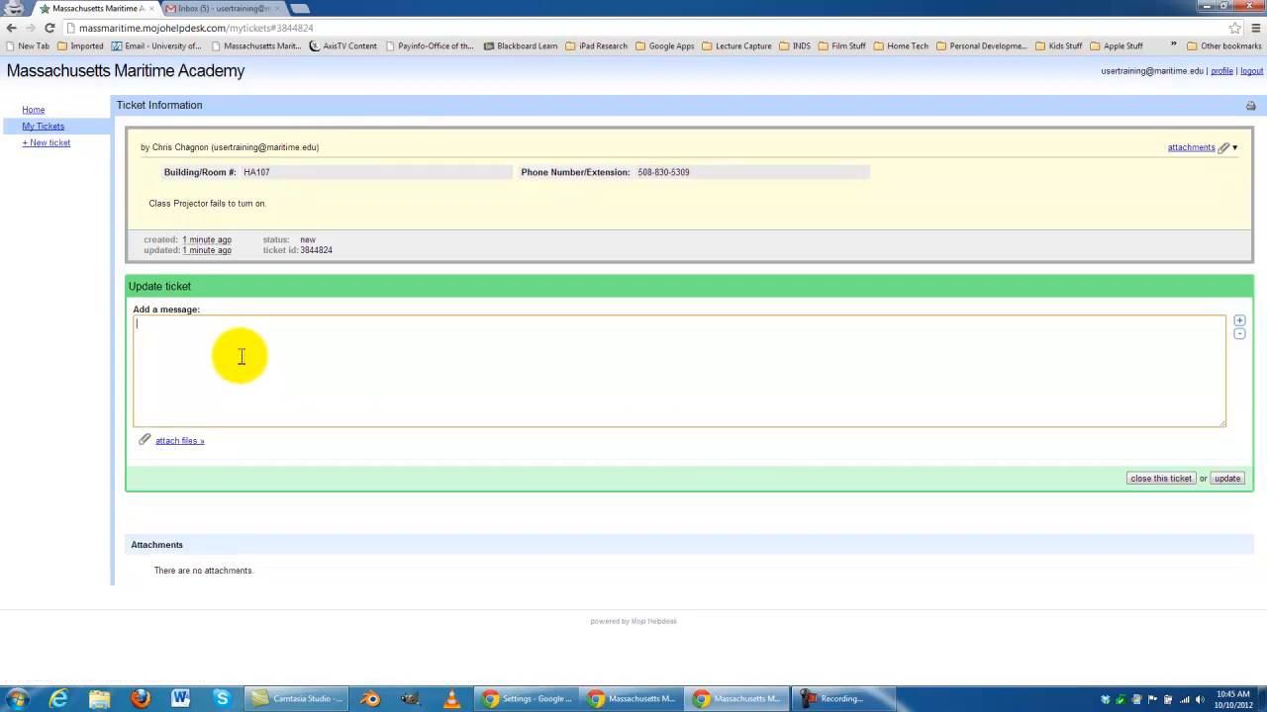
pyautogui.moveTo(876, 403)
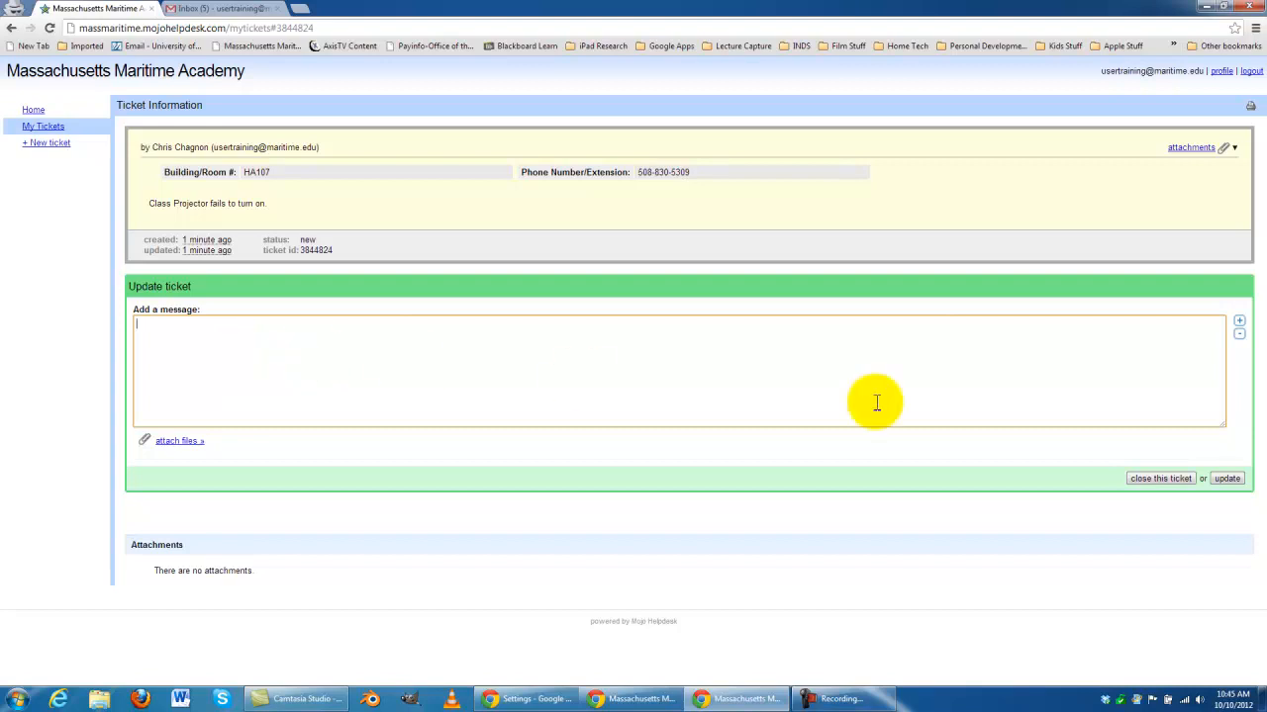
pyautogui.moveTo(1160, 478)
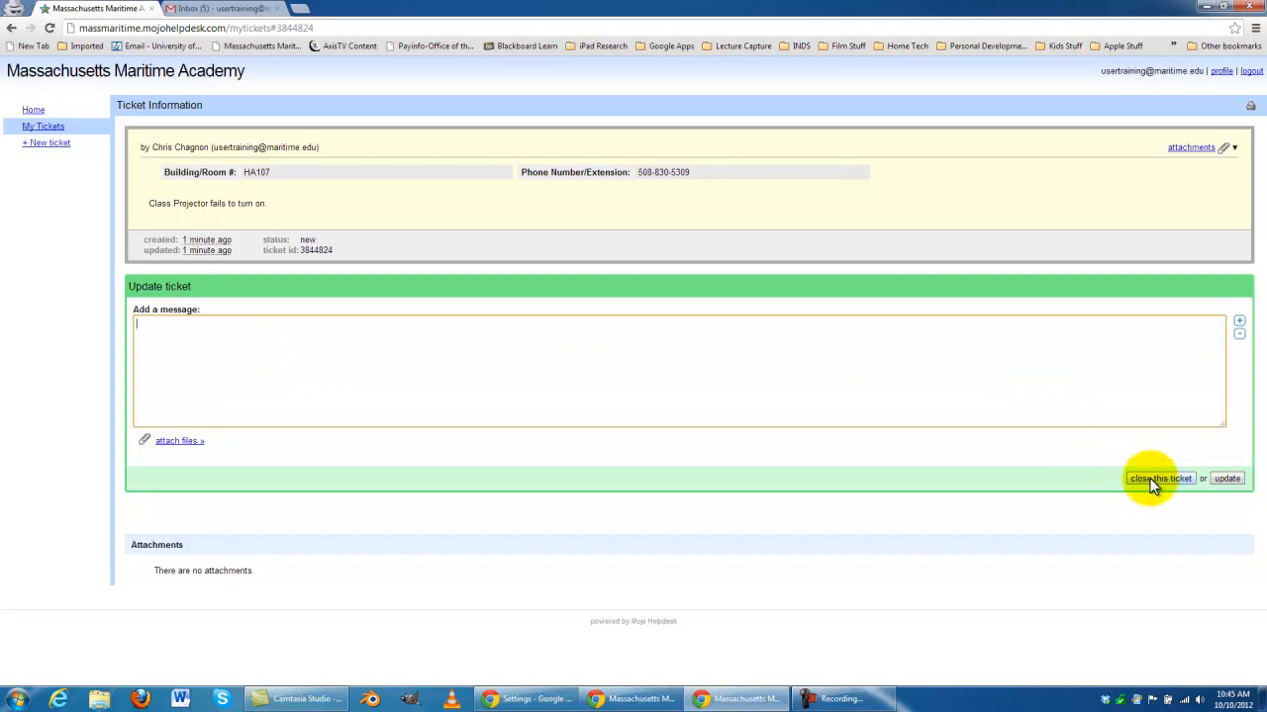
pyautogui.click(1160, 478)
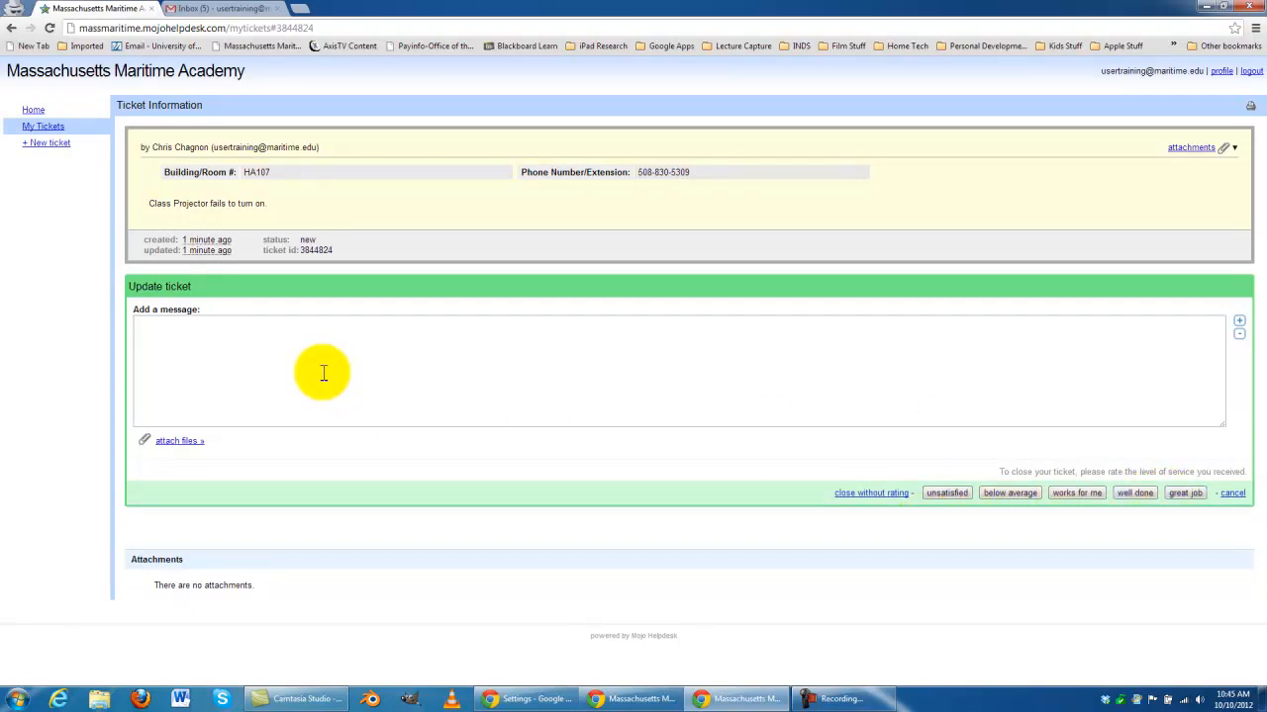
pyautogui.moveTo(622, 423)
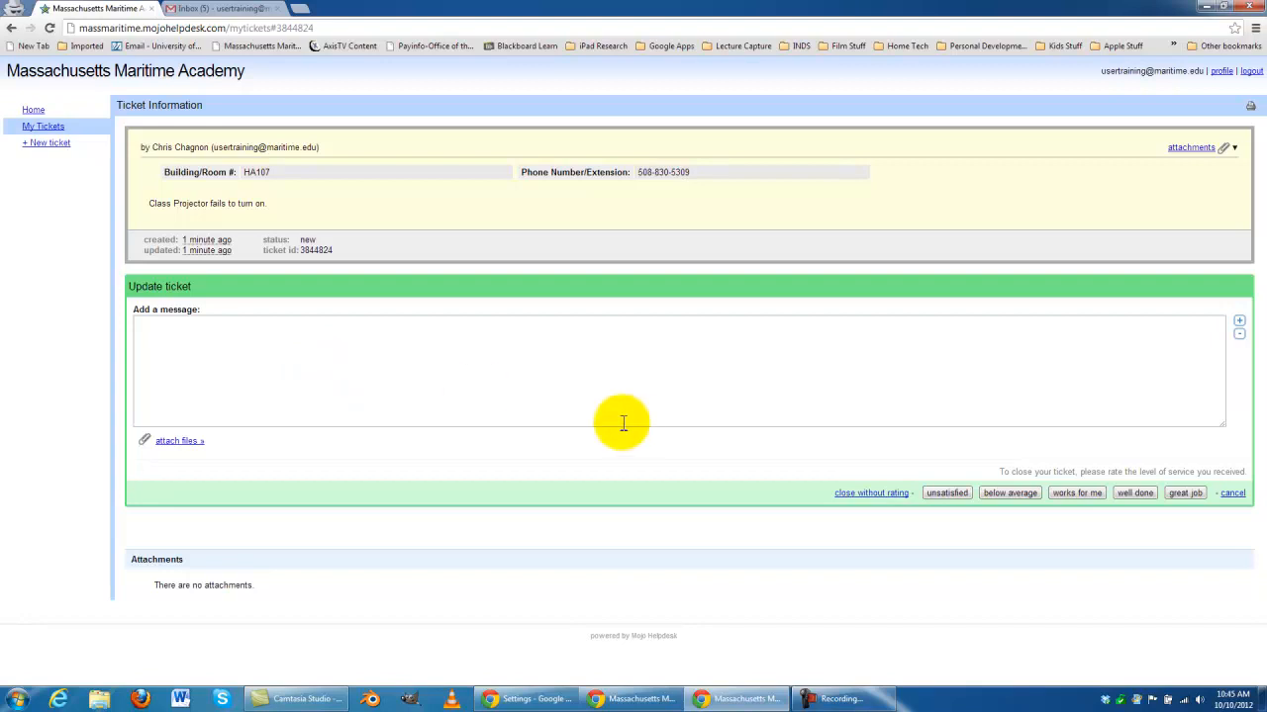
pyautogui.moveTo(638, 420)
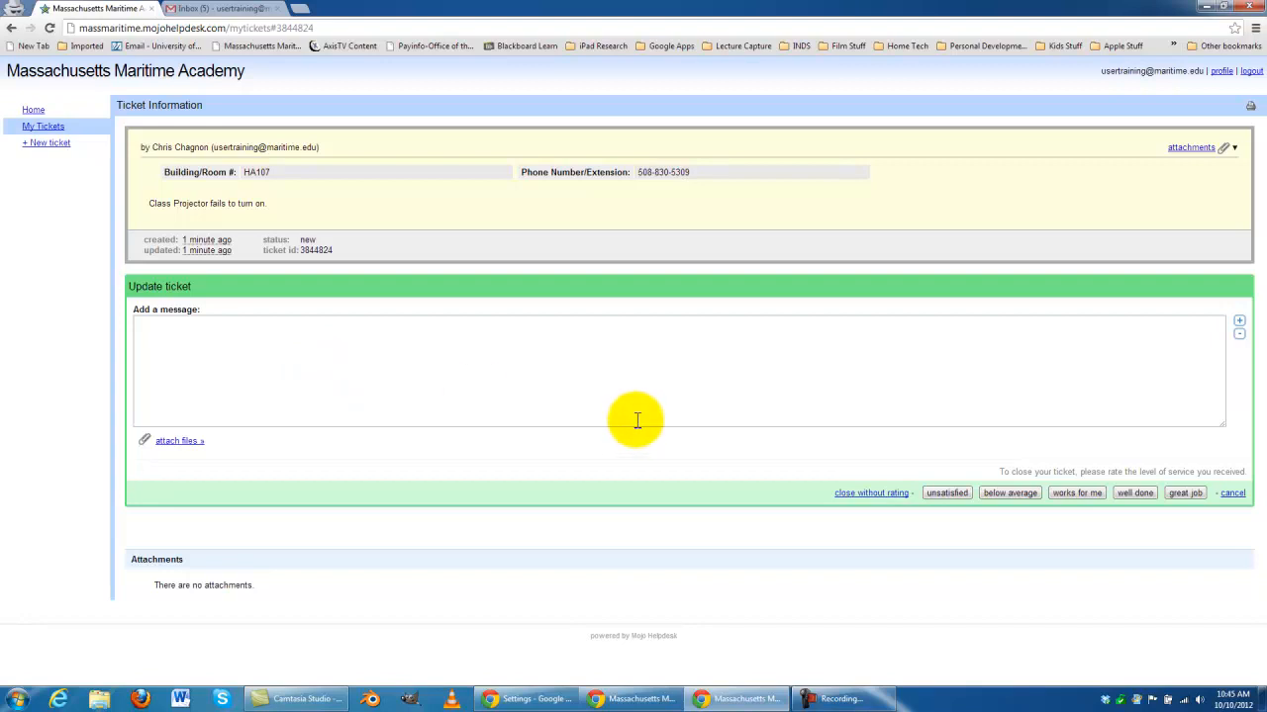
pyautogui.moveTo(729, 411)
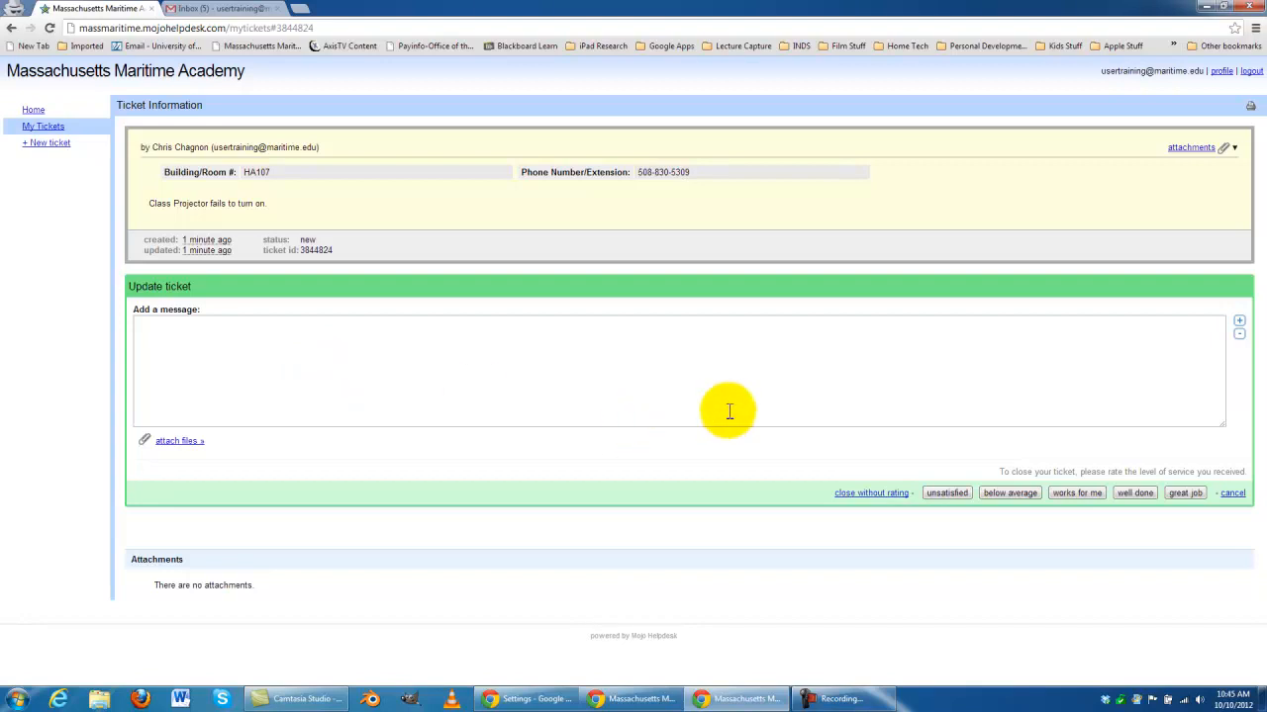
pyautogui.moveTo(1135, 493)
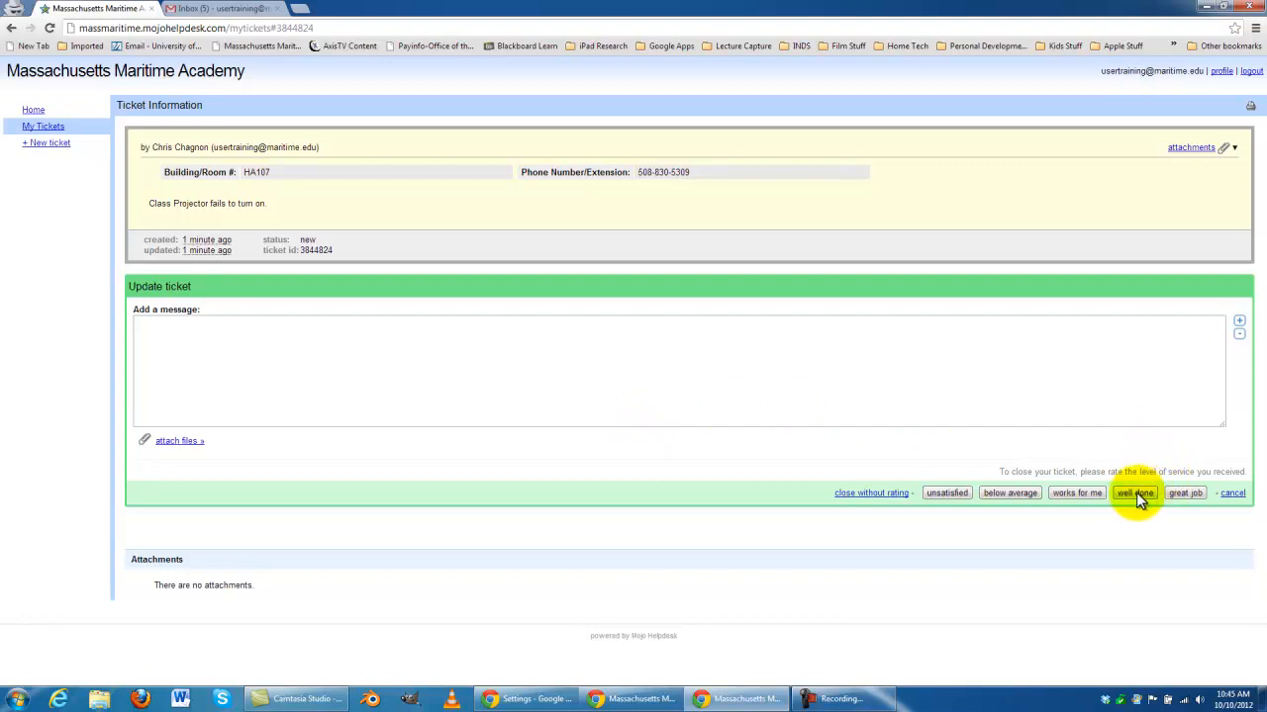
pyautogui.moveTo(1076, 492)
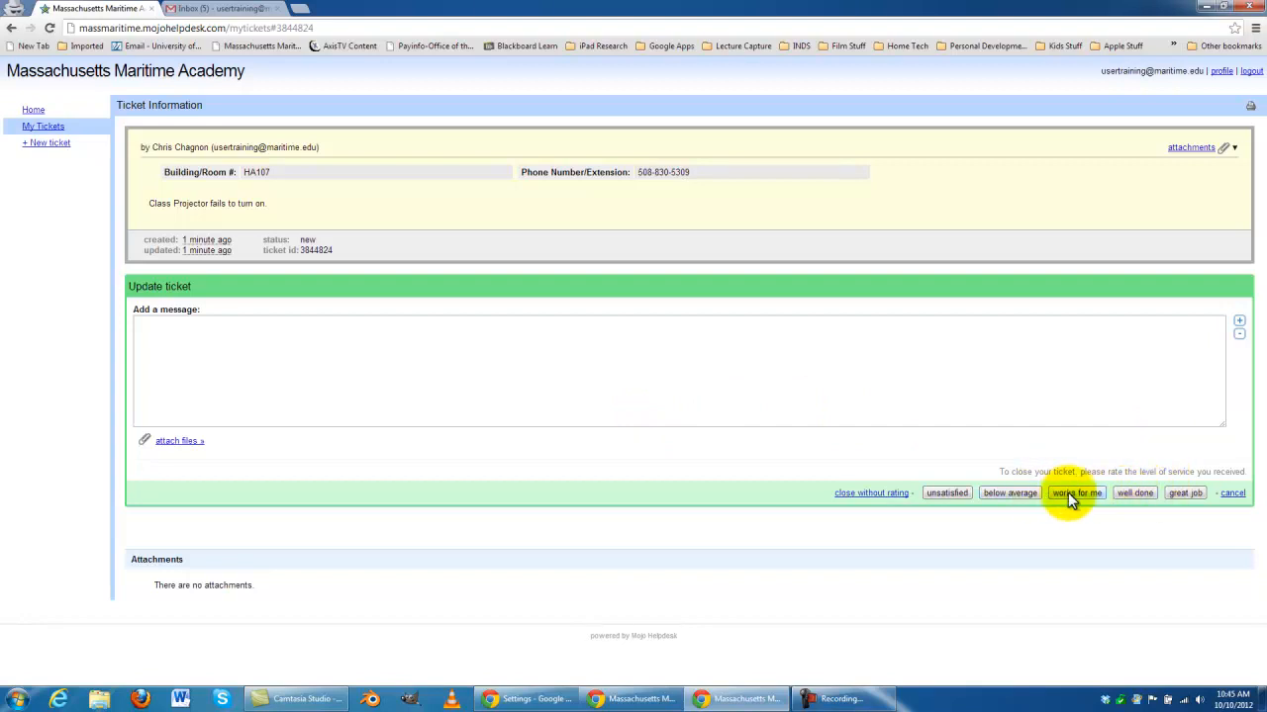
# - Rate the Class Projector ticket 'works for me' to close it
pyautogui.click(1076, 493)
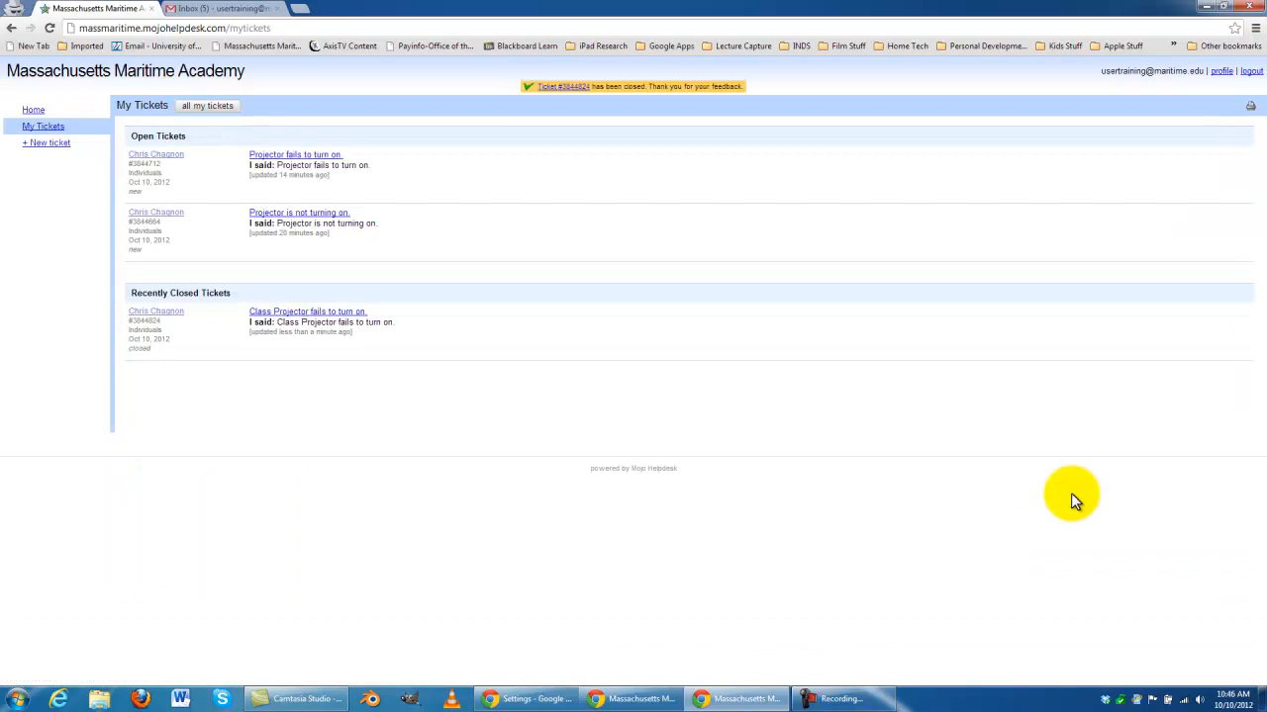
pyautogui.moveTo(544, 183)
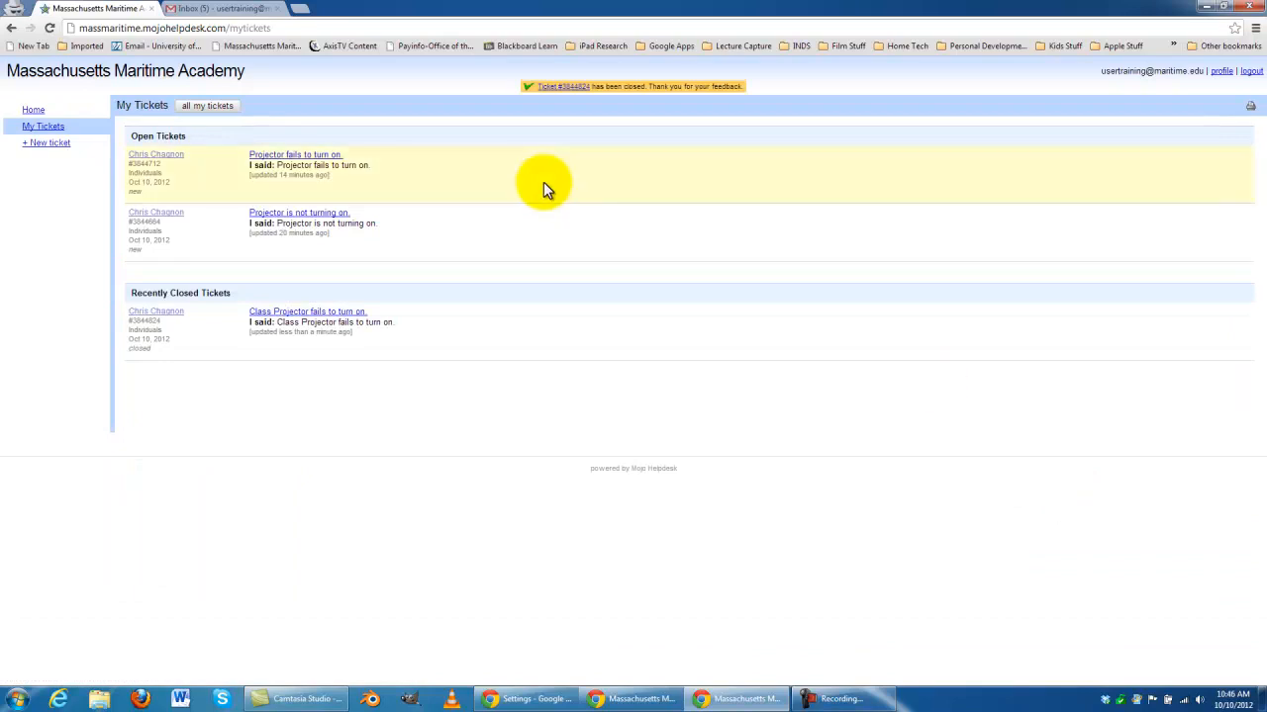
pyautogui.moveTo(553, 166)
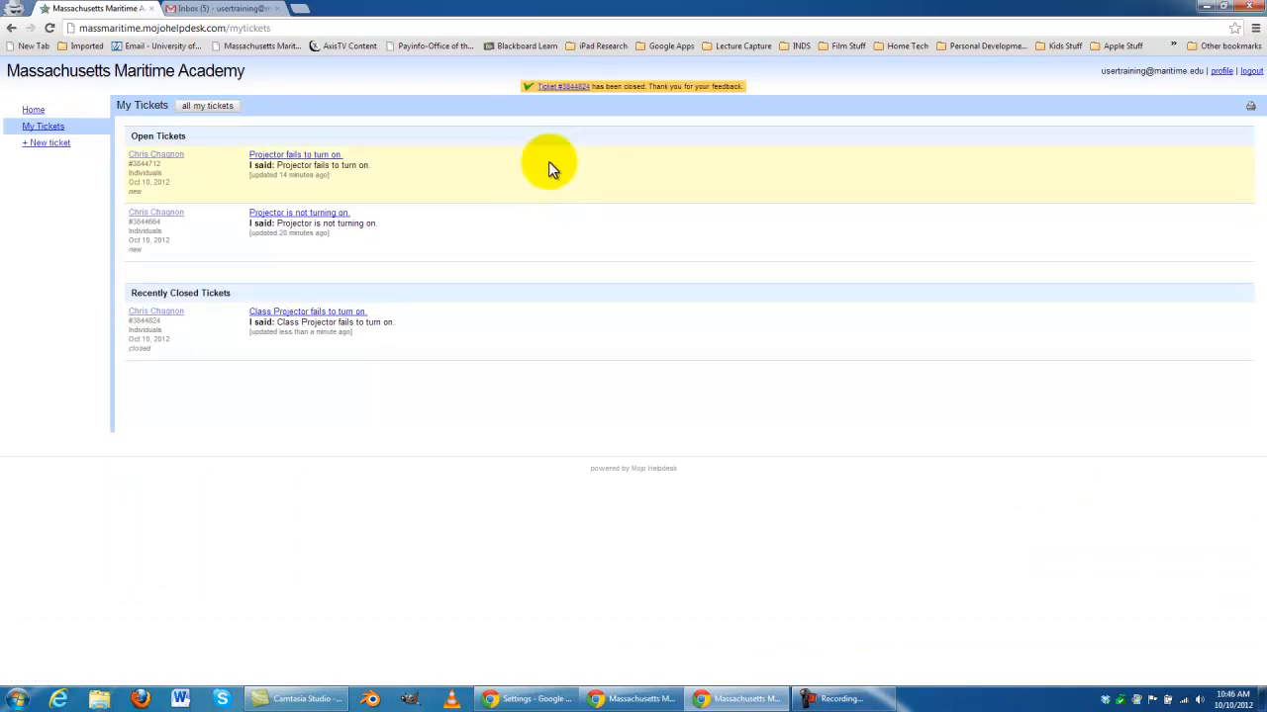
pyautogui.moveTo(564, 87)
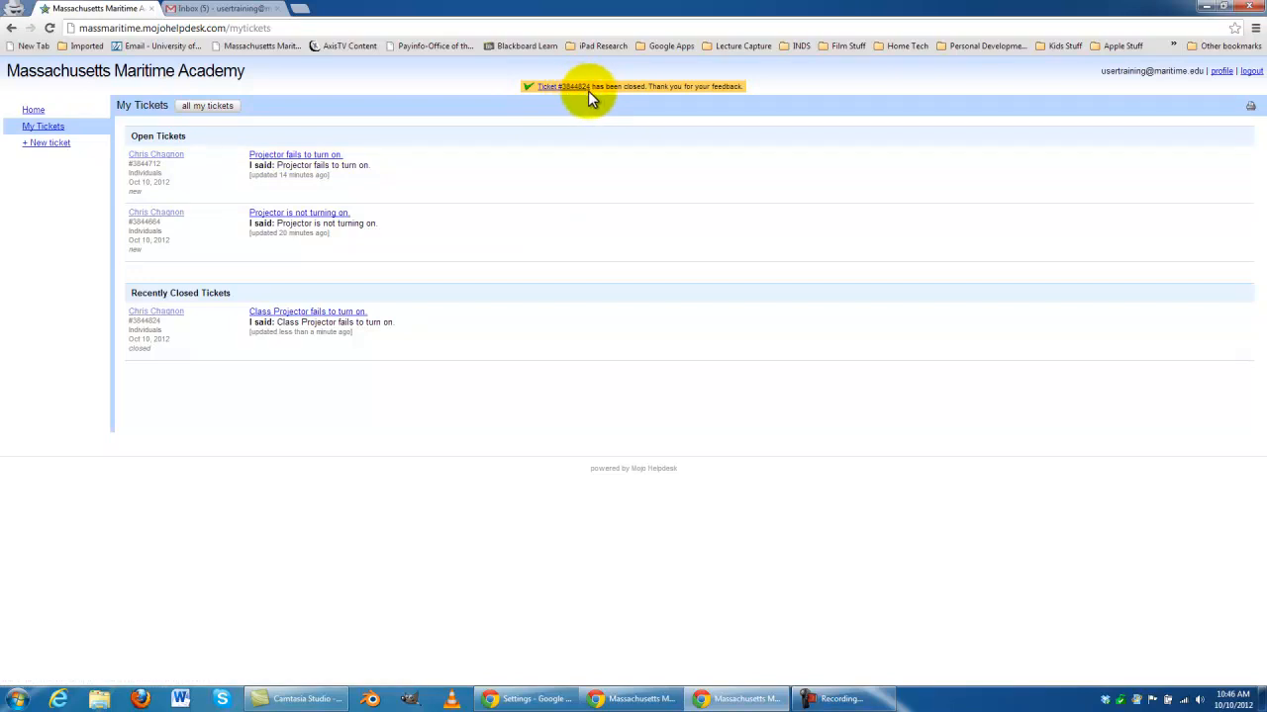
pyautogui.moveTo(251, 304)
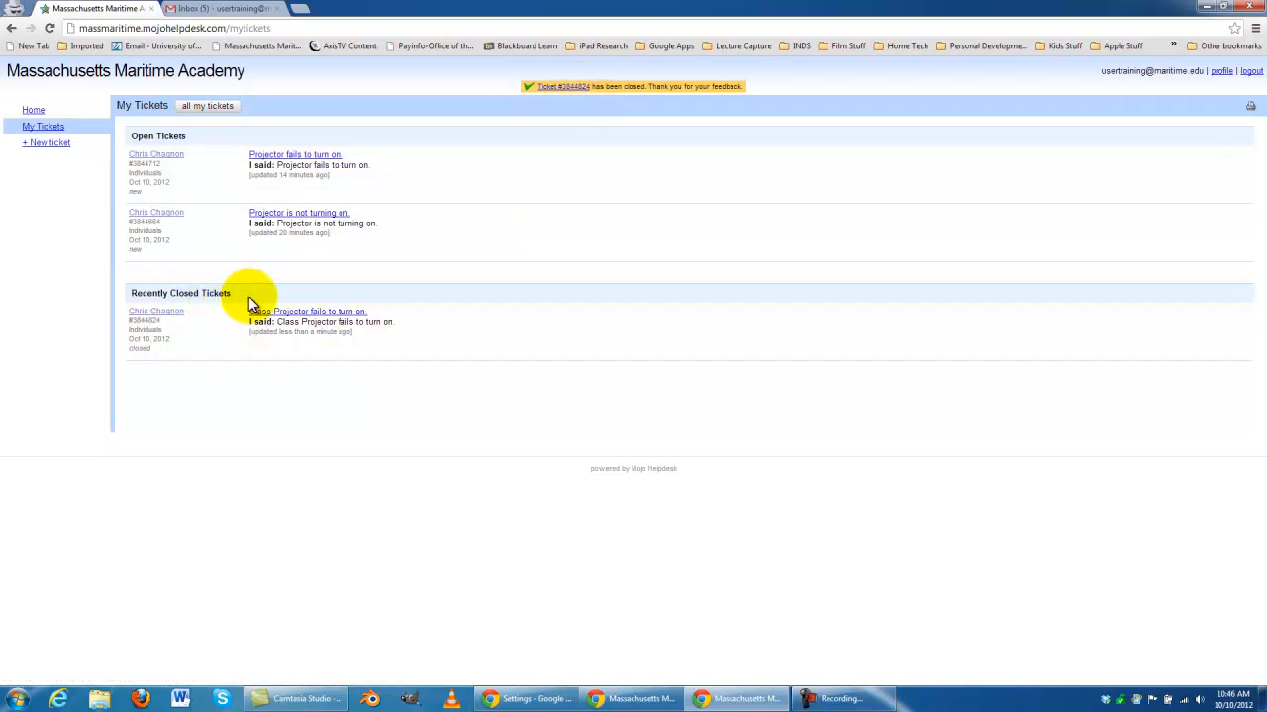
pyautogui.moveTo(217, 139)
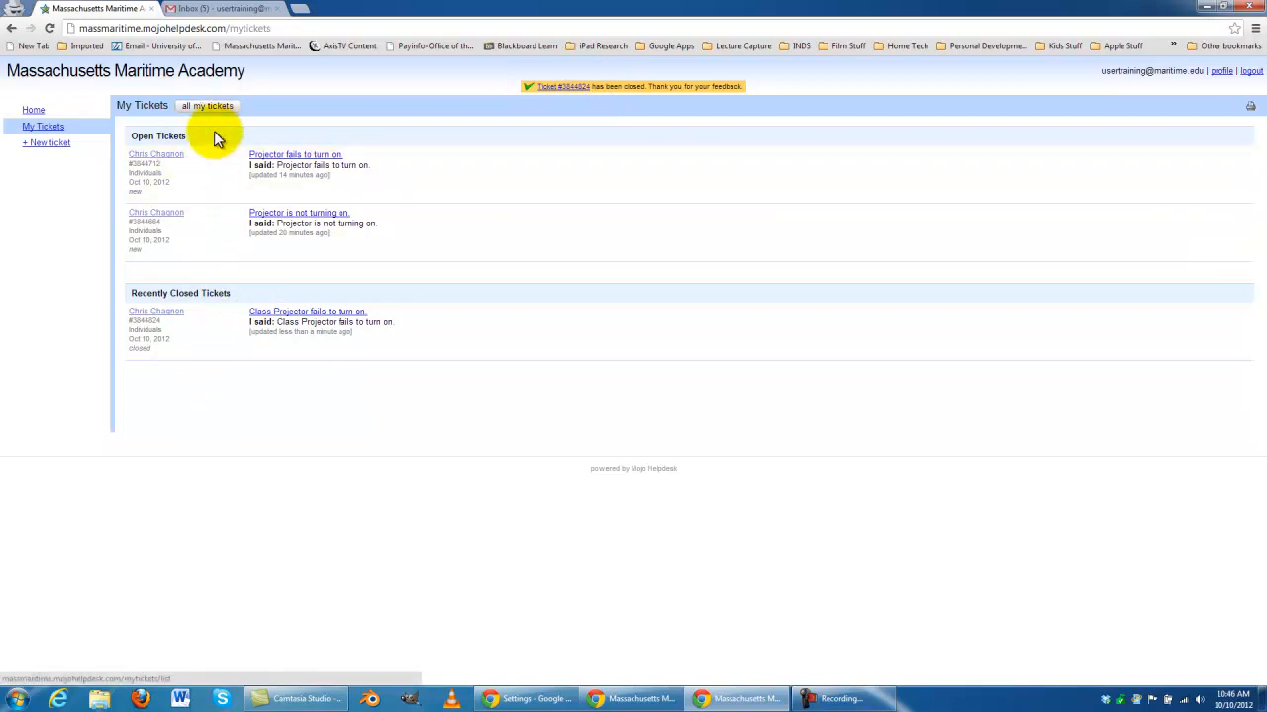
pyautogui.moveTo(216, 246)
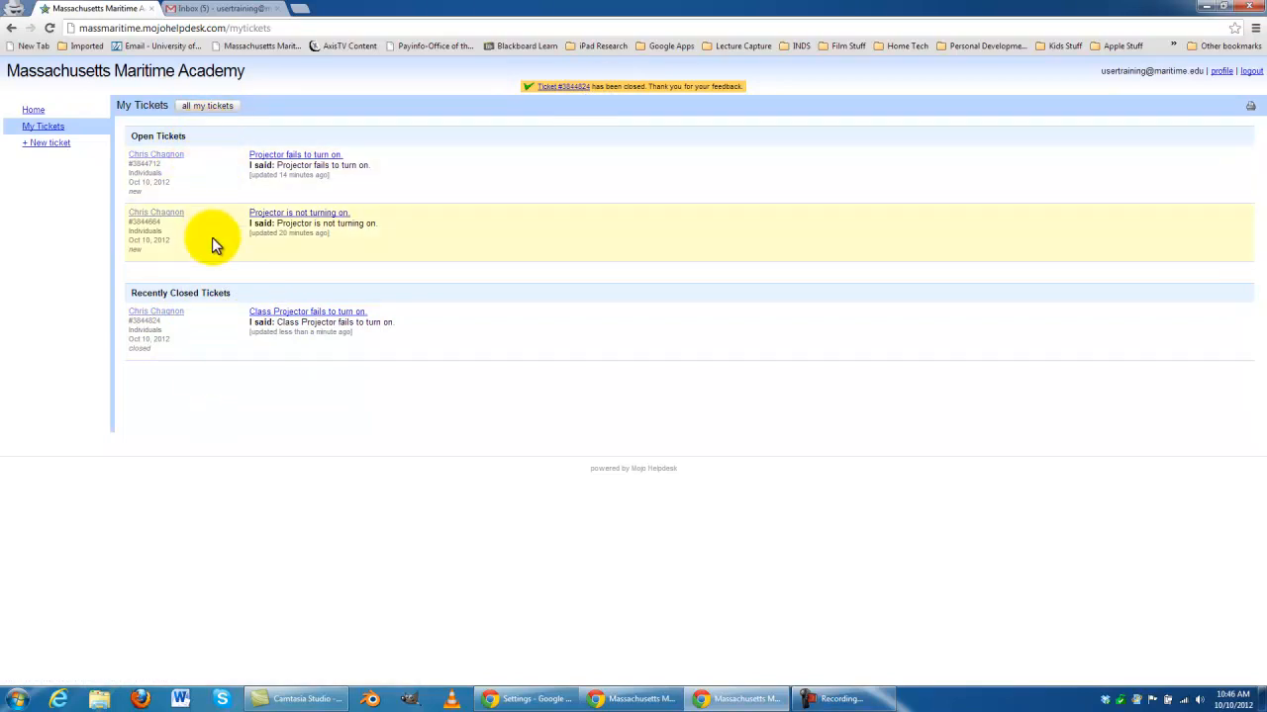
pyautogui.moveTo(207, 287)
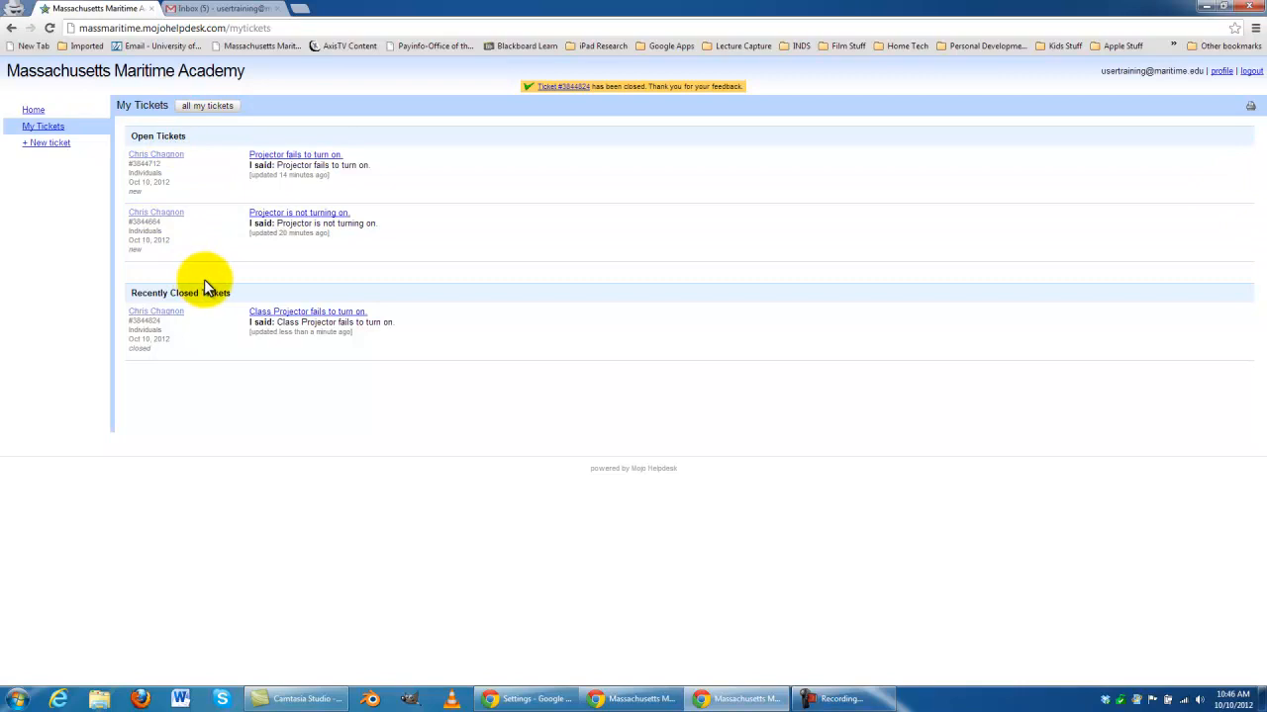
pyautogui.moveTo(210, 302)
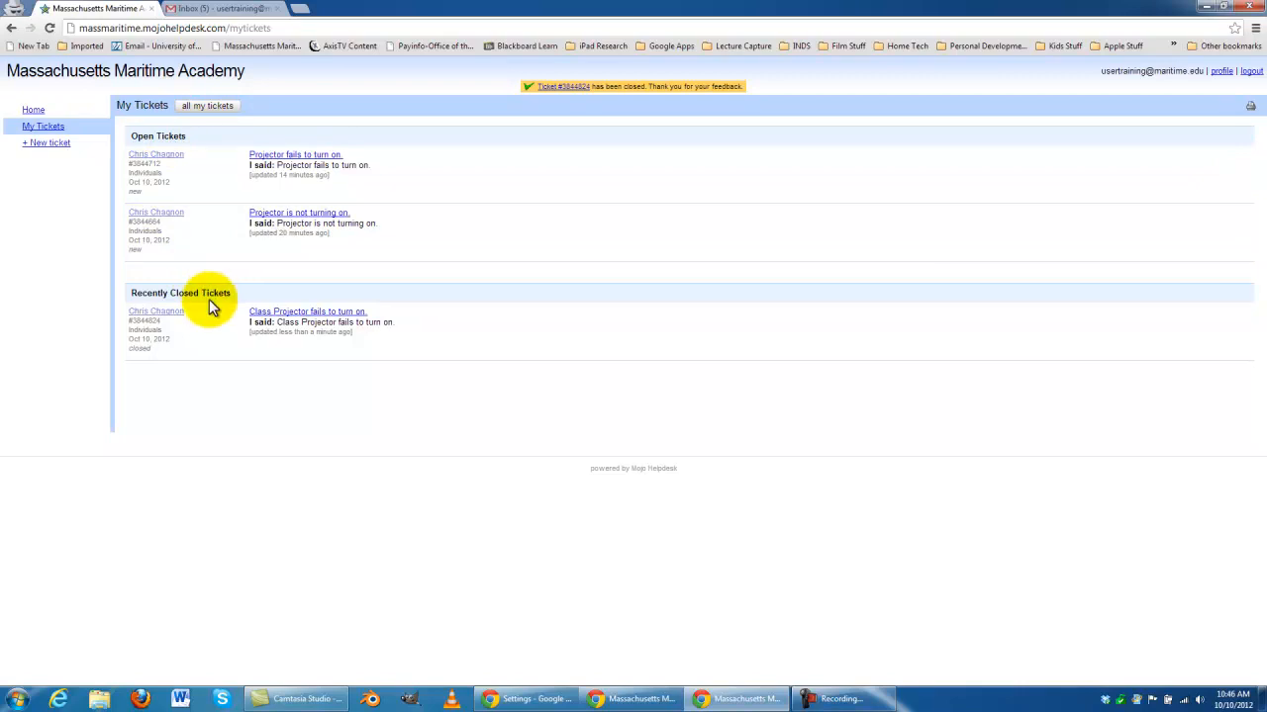
pyautogui.moveTo(1247, 193)
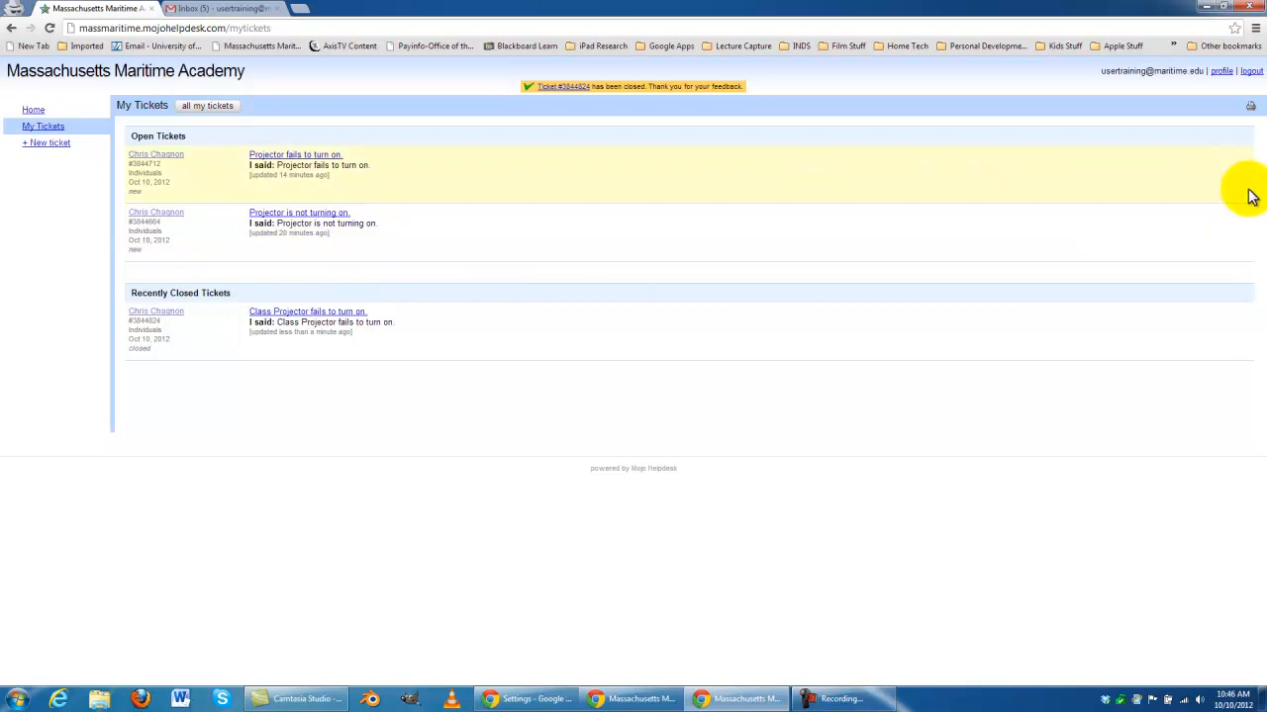
pyautogui.moveTo(1209, 237)
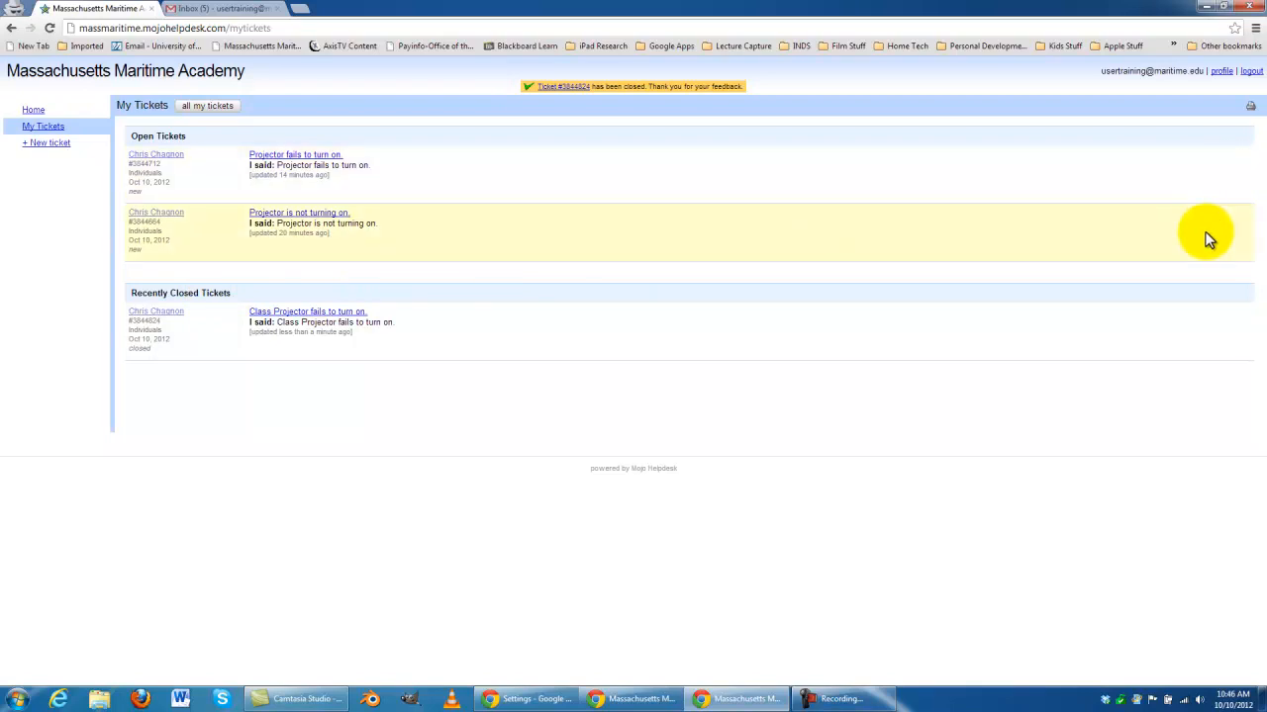
pyautogui.moveTo(1239, 76)
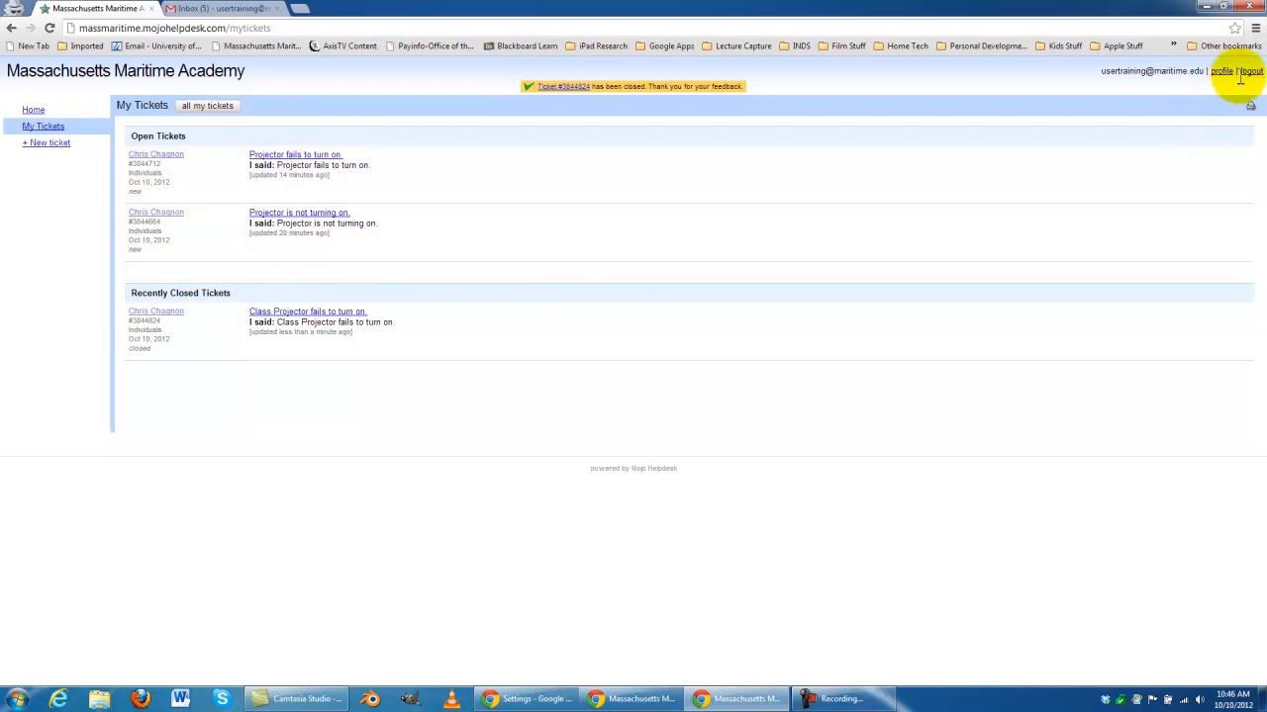
pyautogui.moveTo(1138, 97)
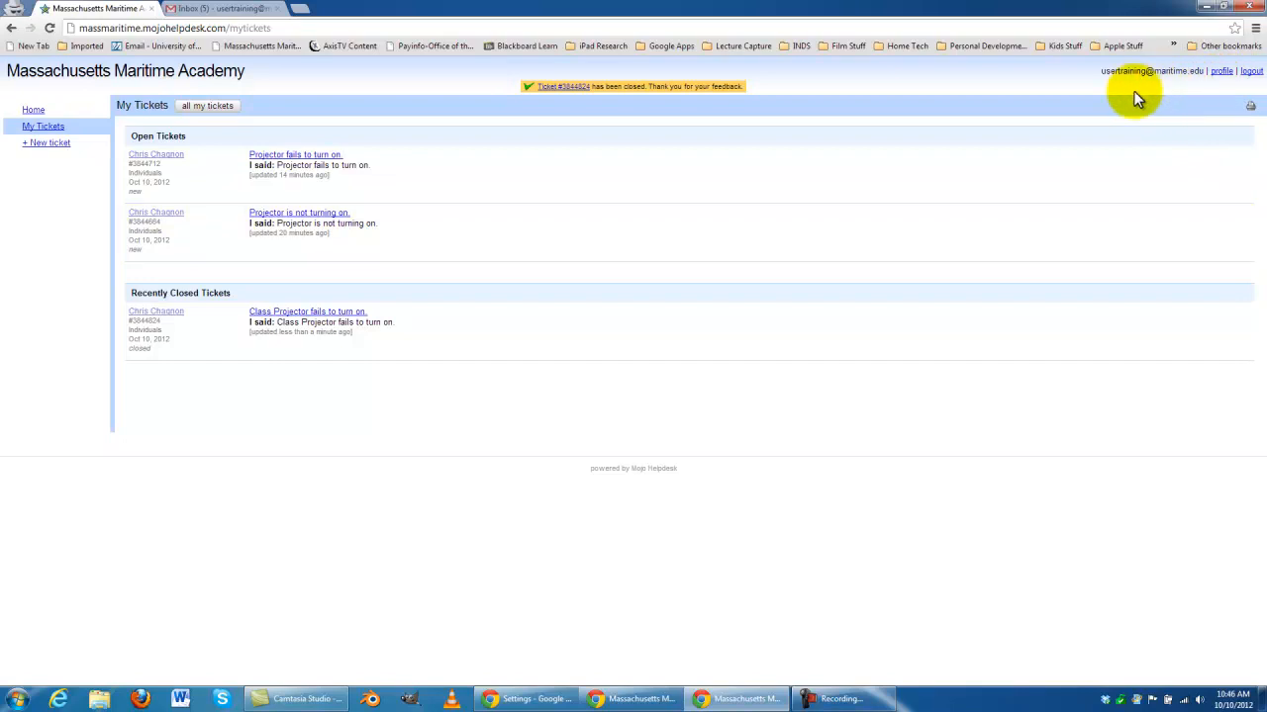
pyautogui.moveTo(1252, 71)
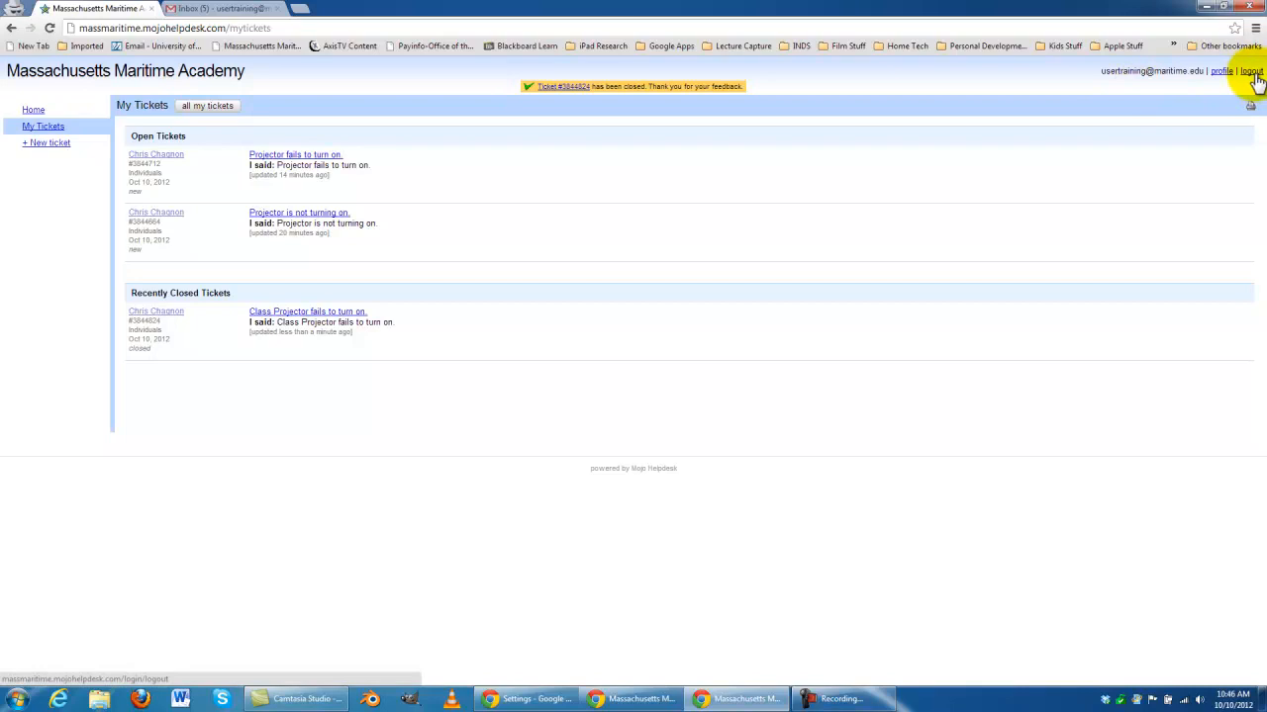